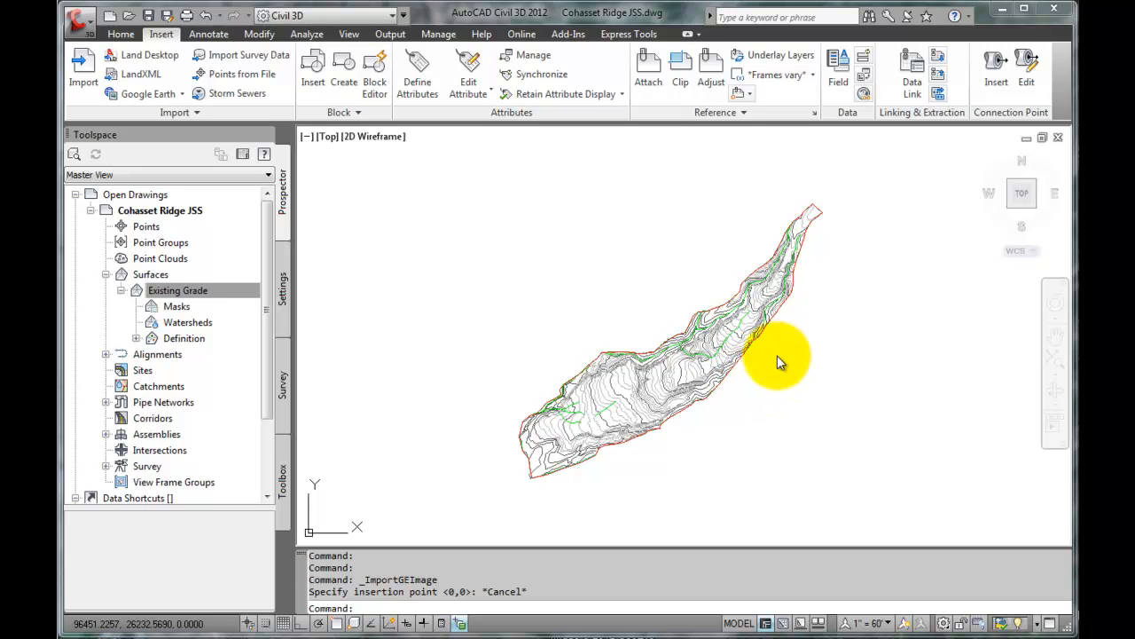
pyautogui.moveTo(661, 421)
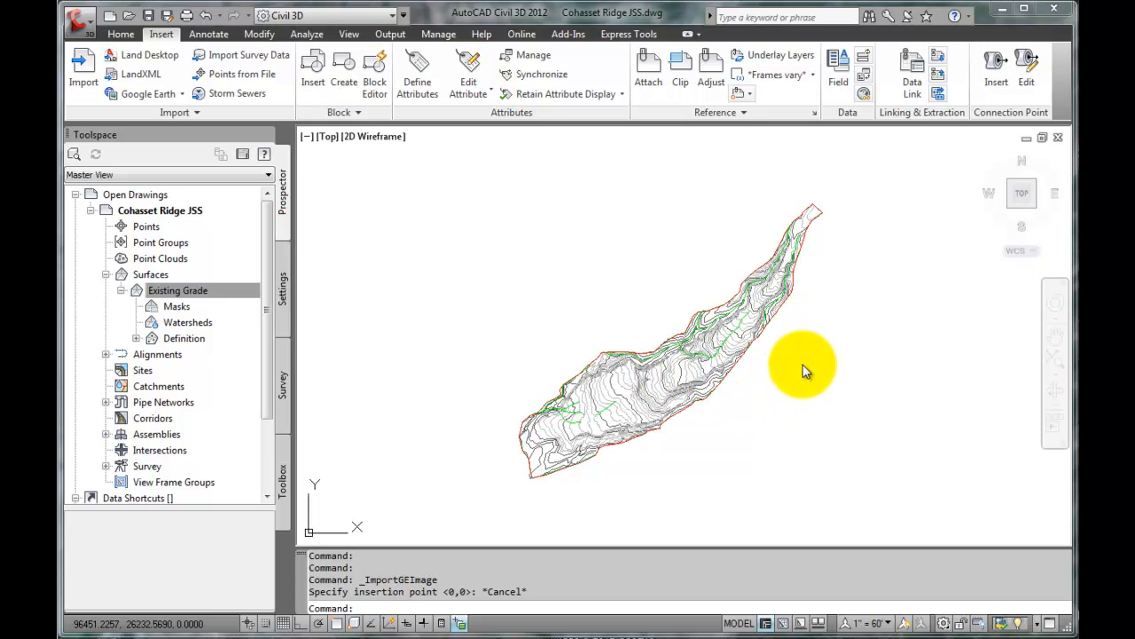
pyautogui.moveTo(612, 240)
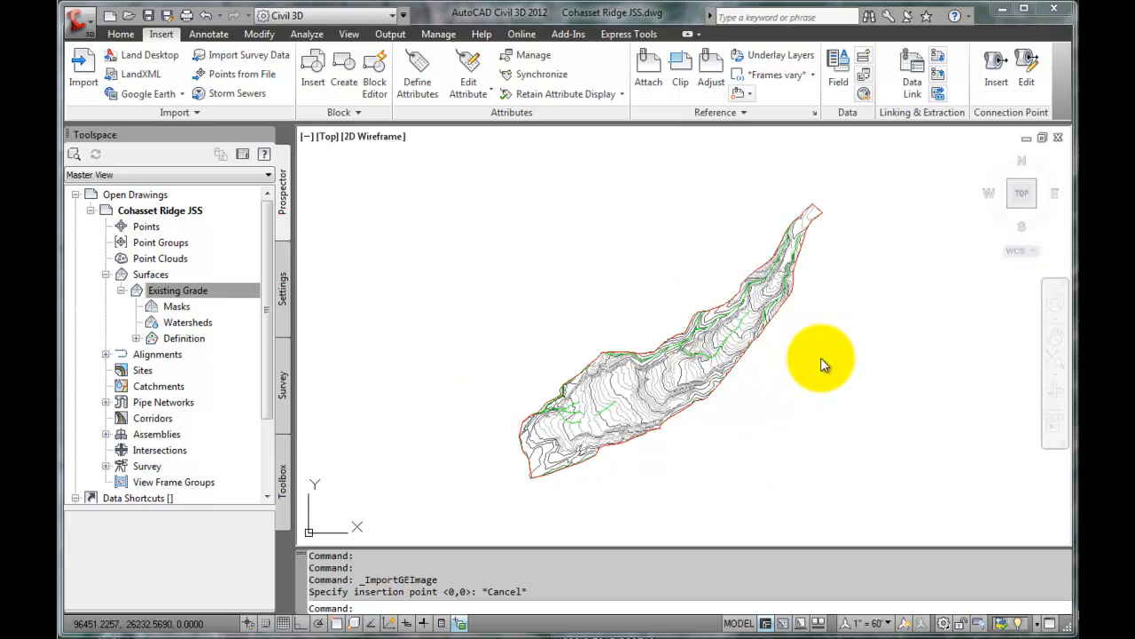
pyautogui.moveTo(584, 390)
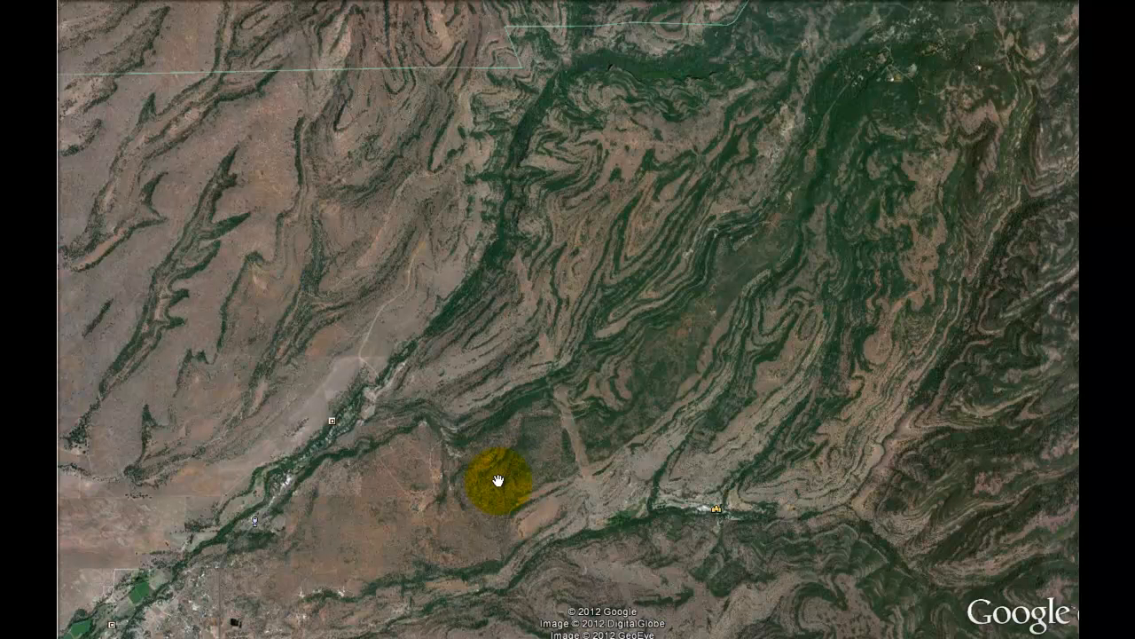
# Pan the Google Earth 3D view over Cohasset Ridge to frame the project site
pyautogui.moveTo(500, 479); pyautogui.dragTo(548, 362)
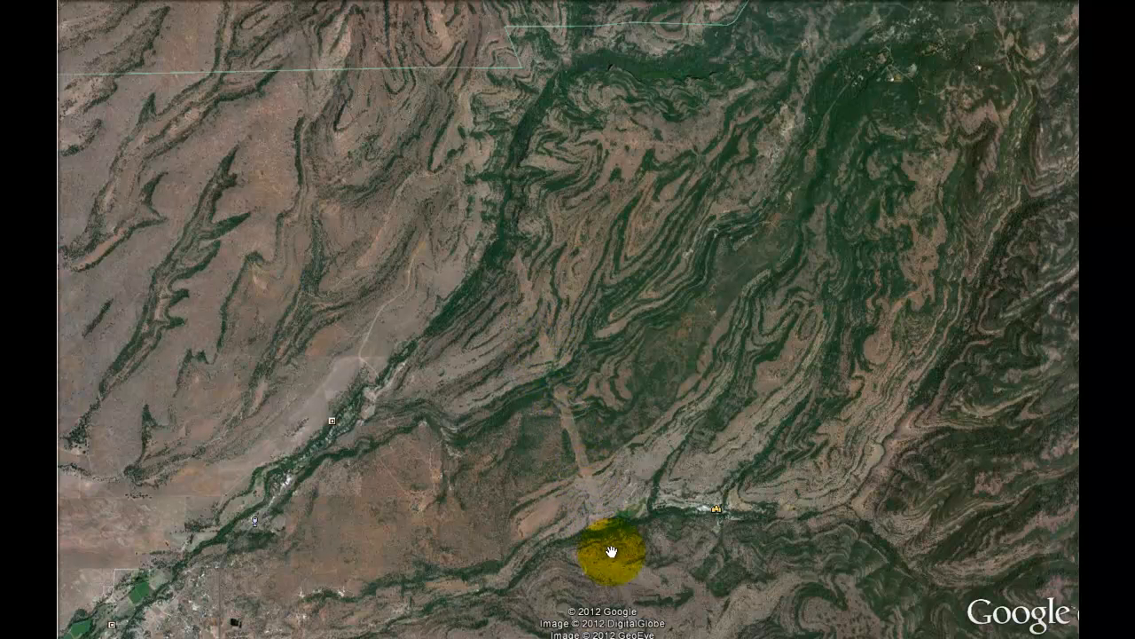
pyautogui.moveTo(583, 454)
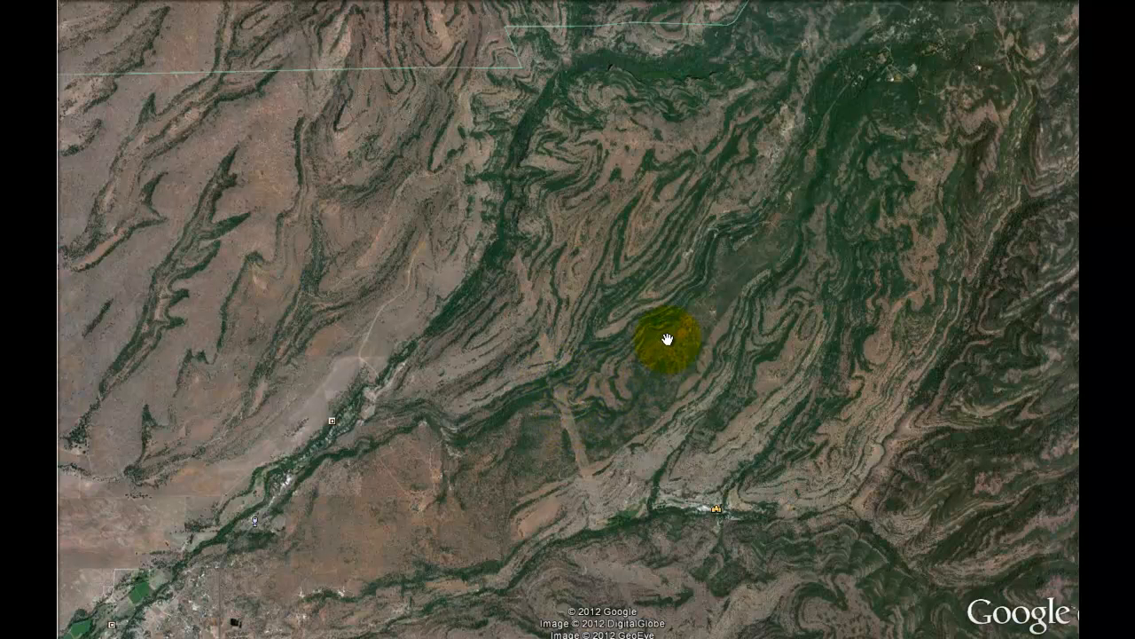
pyautogui.moveTo(667, 337); pyautogui.dragTo(763, 232)
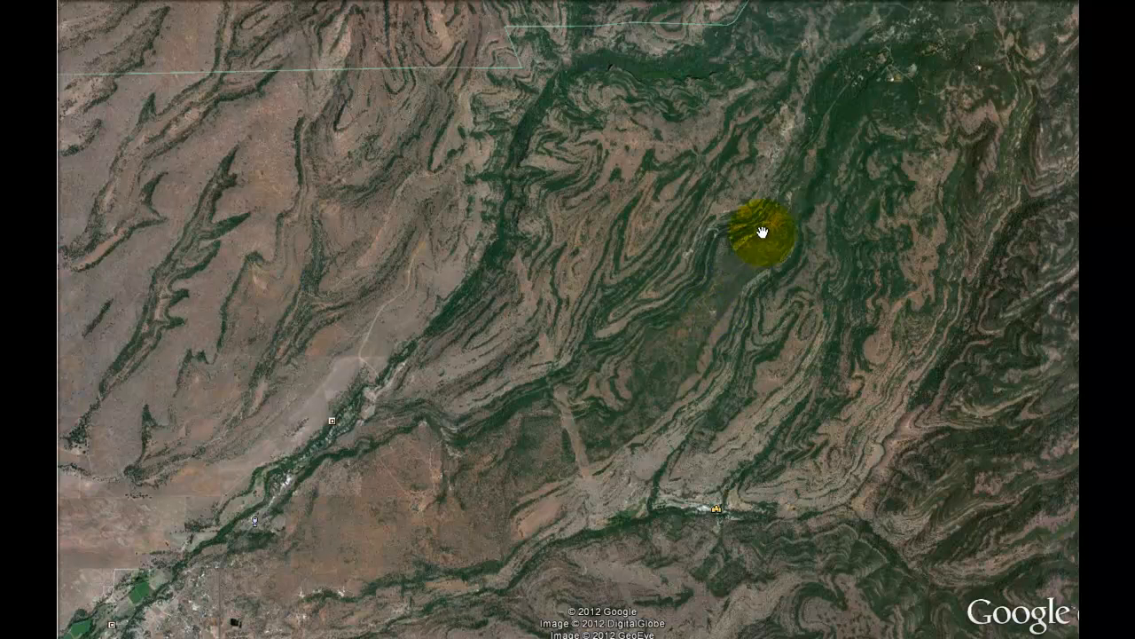
pyautogui.moveTo(760, 232); pyautogui.dragTo(454, 495)
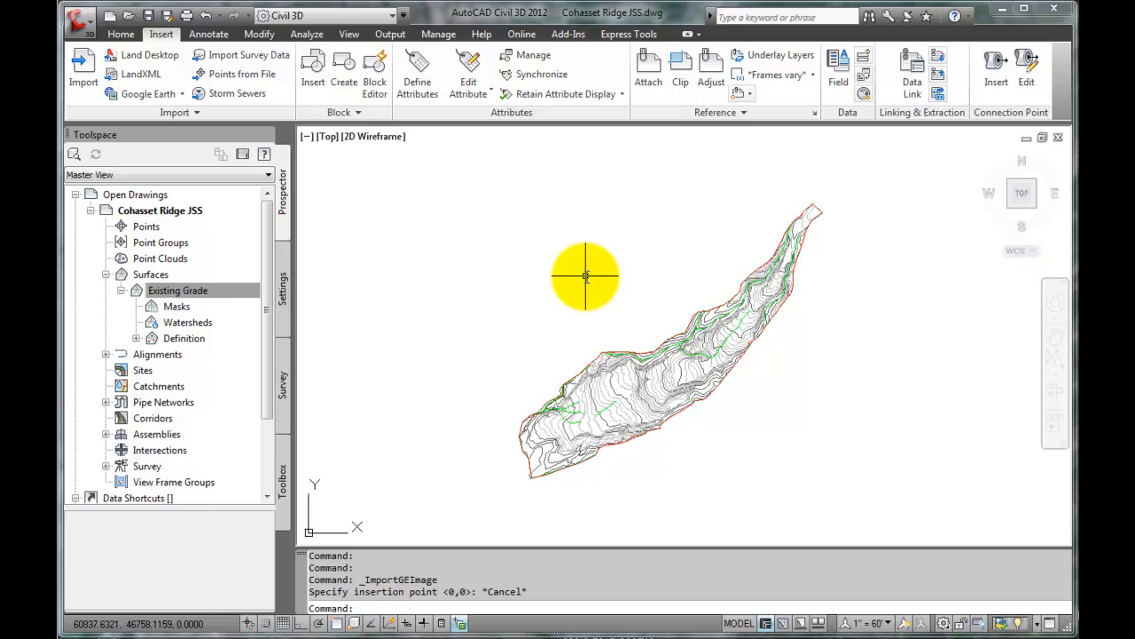
pyautogui.moveTo(507, 240)
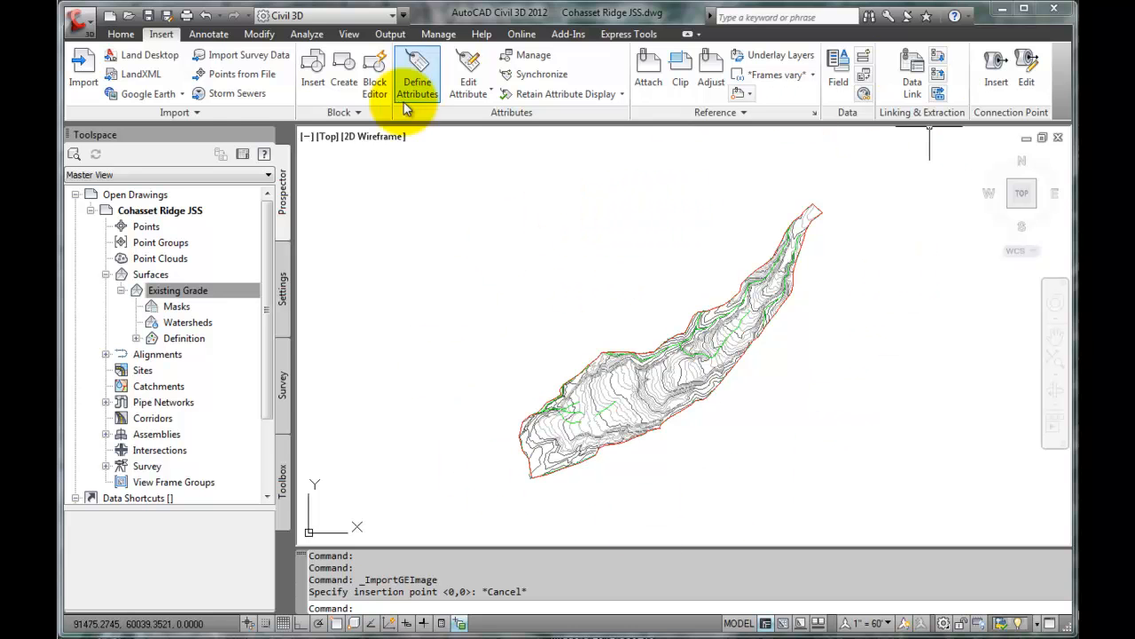
# Return to the Civil 3D terrain drawing on the Home ribbon tab
pyautogui.click(121, 33)
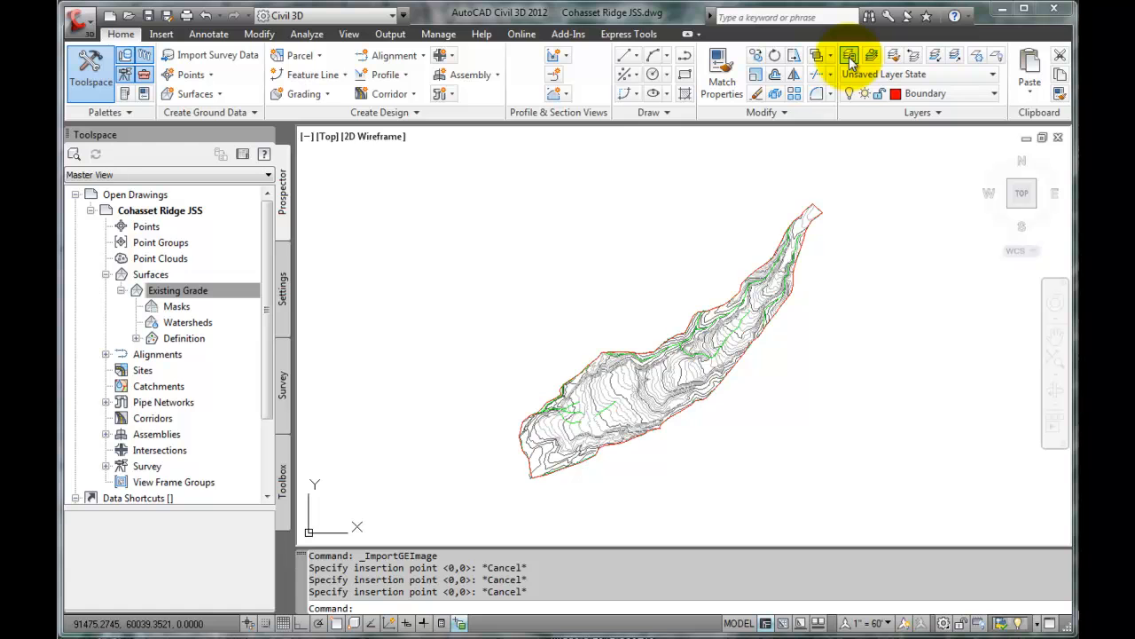
# Add a new layer named Aerial Map GE in the Layer Properties Manager
pyautogui.click(849, 55)
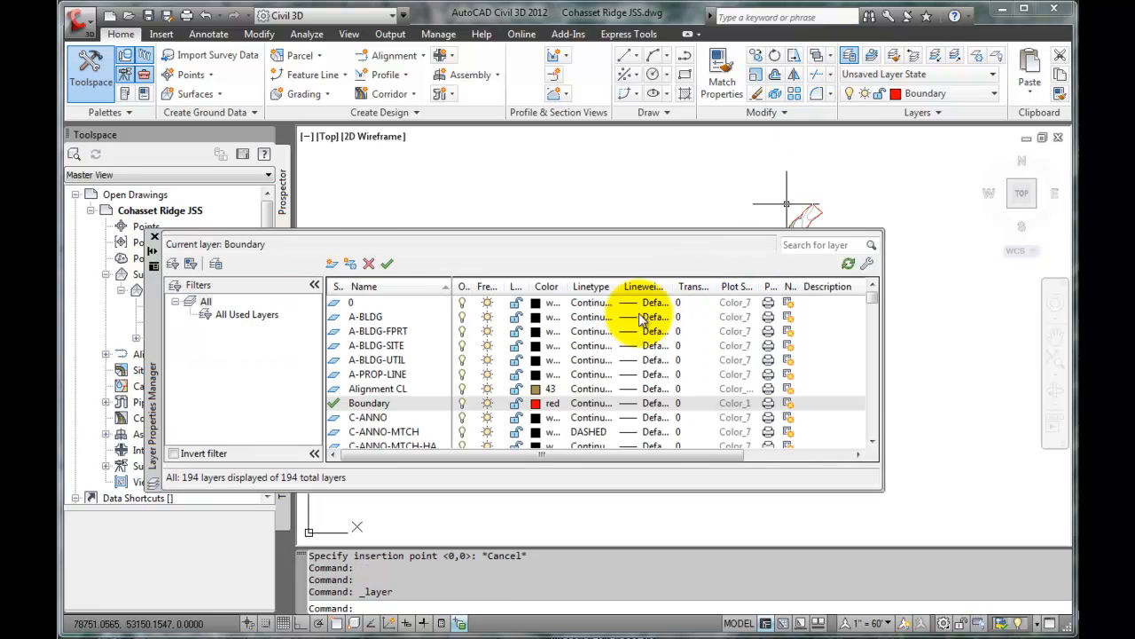
pyautogui.moveTo(332, 263)
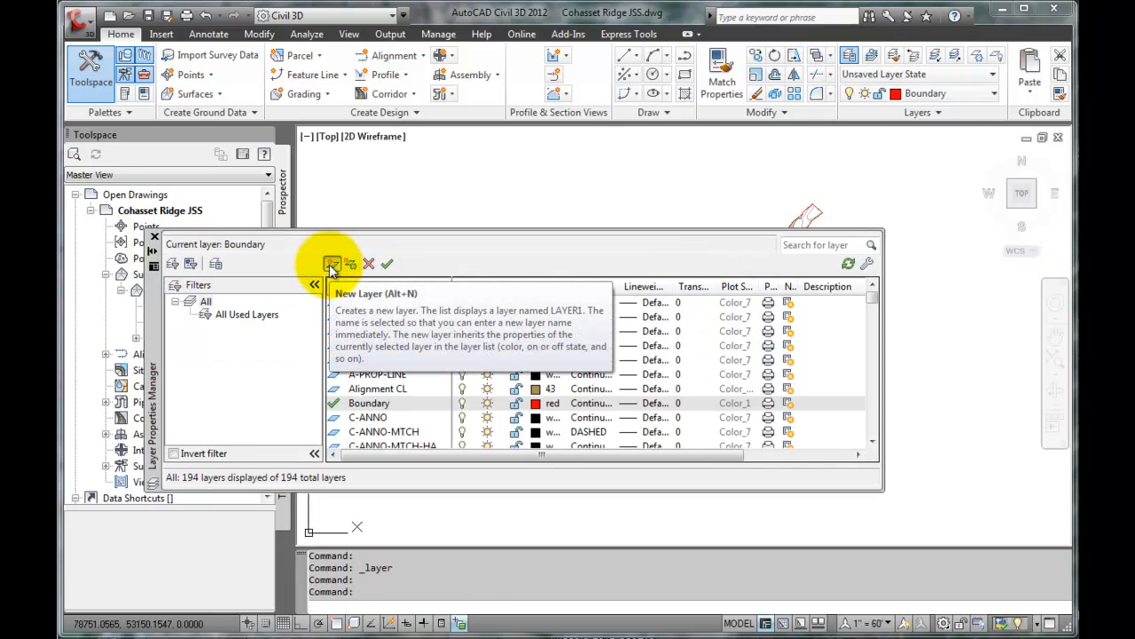
pyautogui.click(332, 263)
pyautogui.write('Aerial')
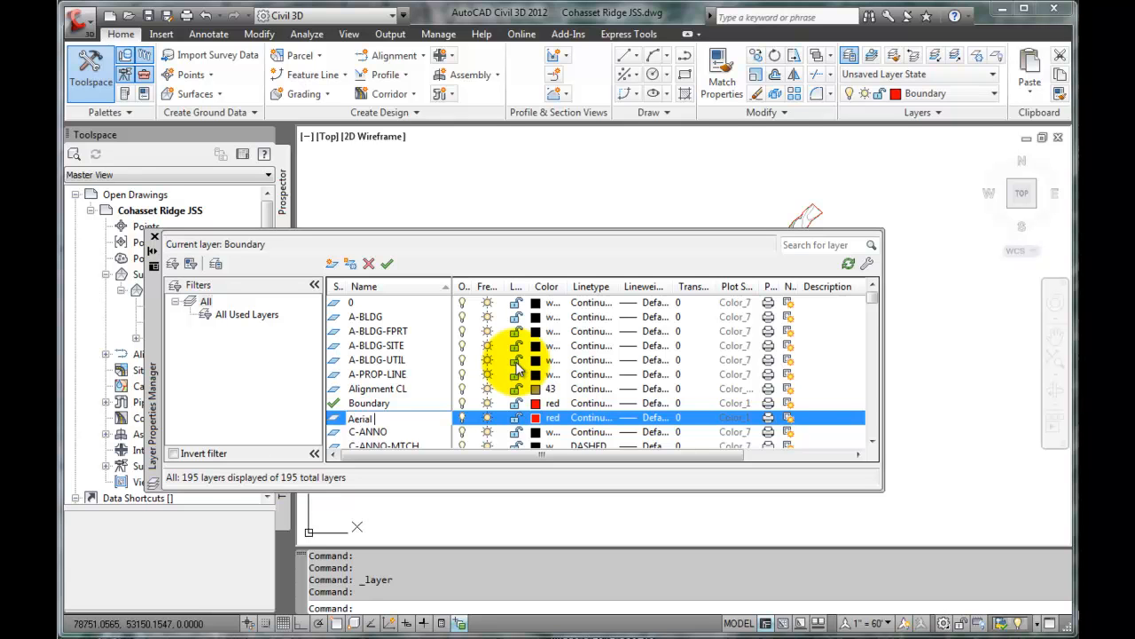
pyautogui.write('Map GE')
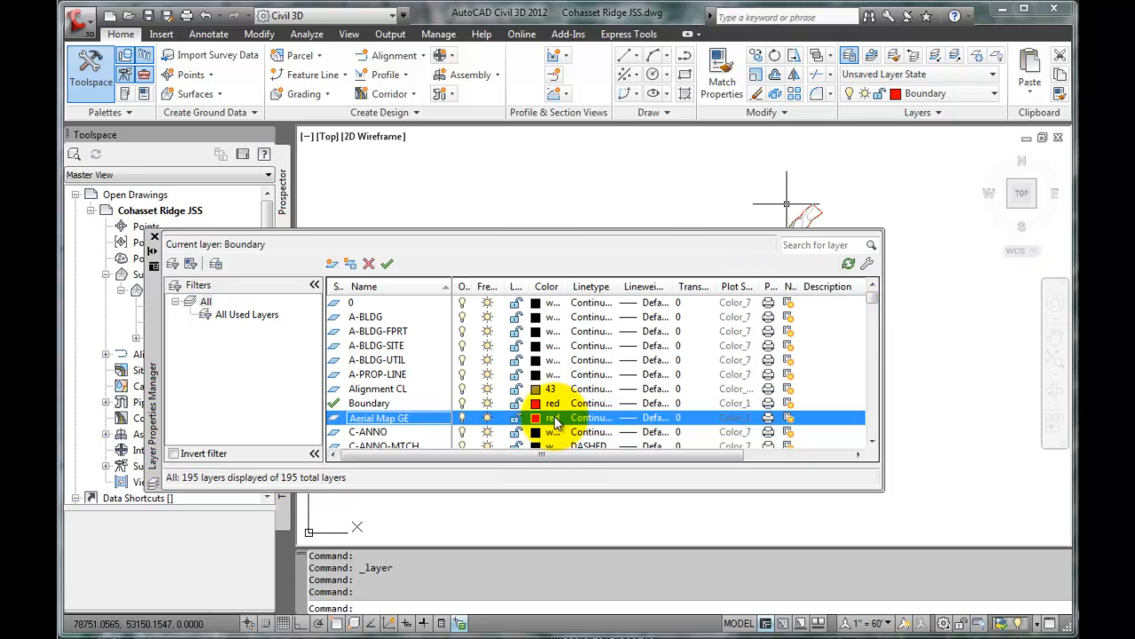
# Color the Aerial Map GE layer green and make it the current layer
pyautogui.click(536, 418)
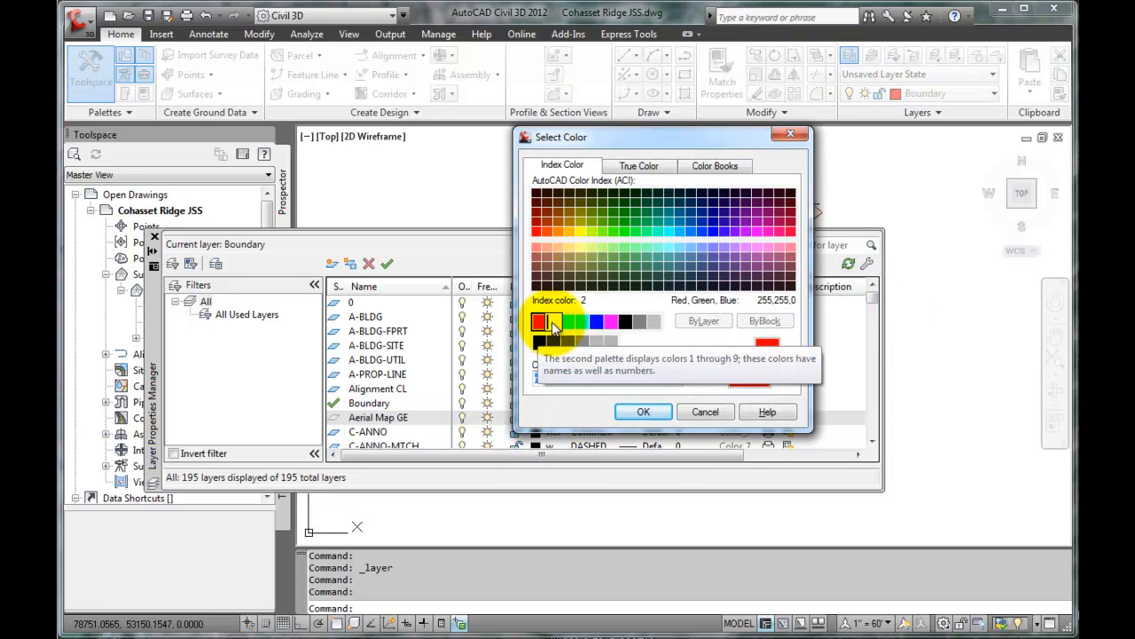
pyautogui.click(568, 321)
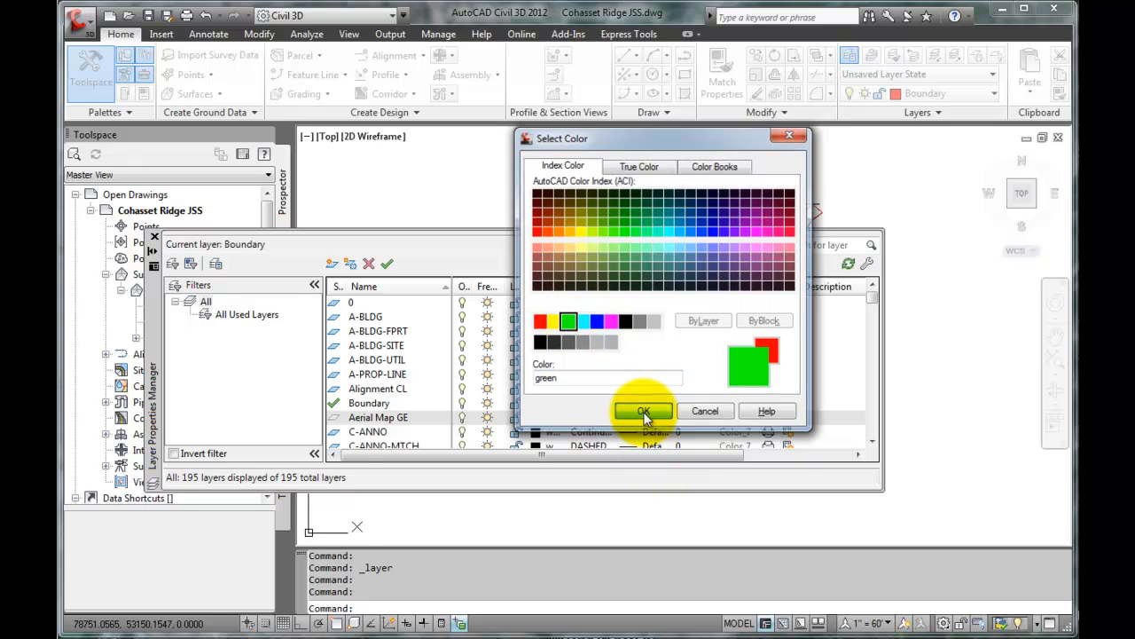
pyautogui.click(643, 411)
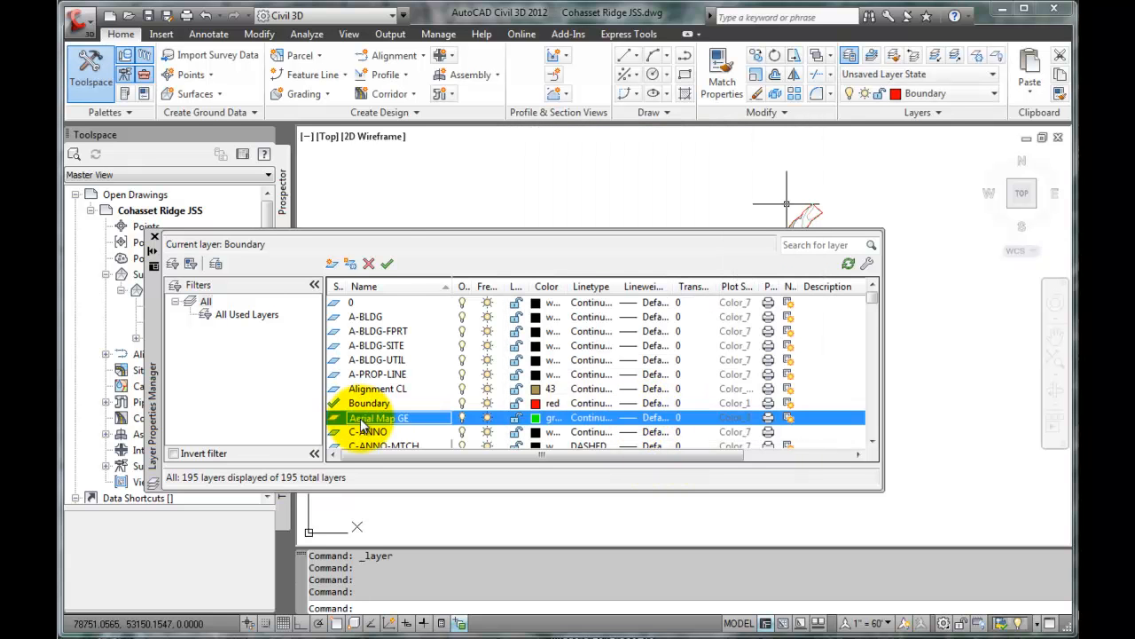
pyautogui.click(387, 263)
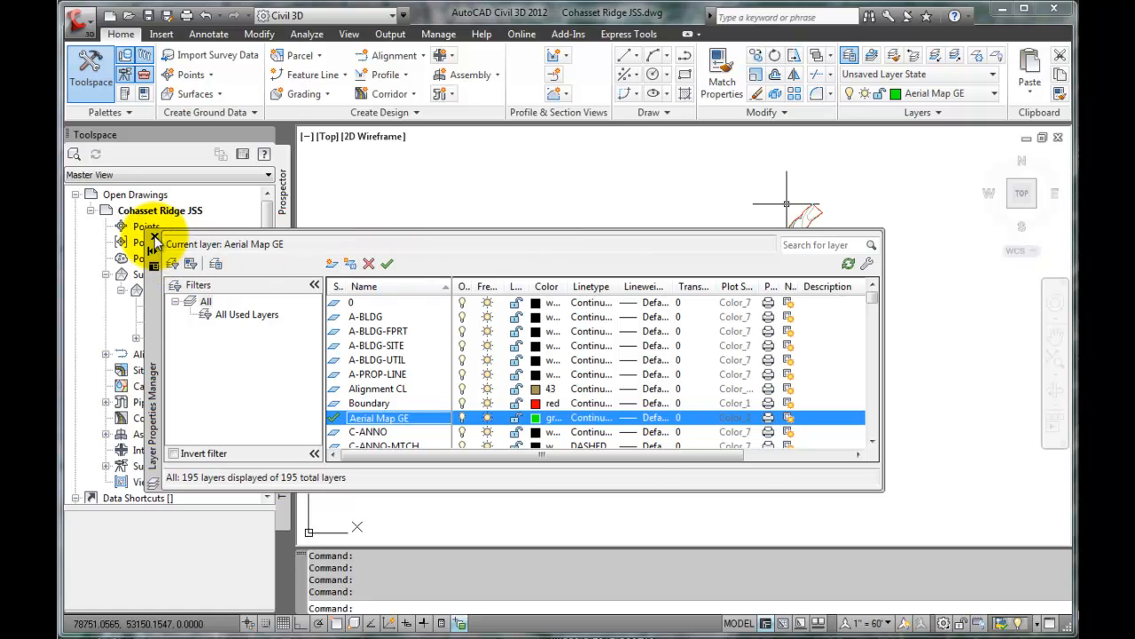
pyautogui.click(387, 263)
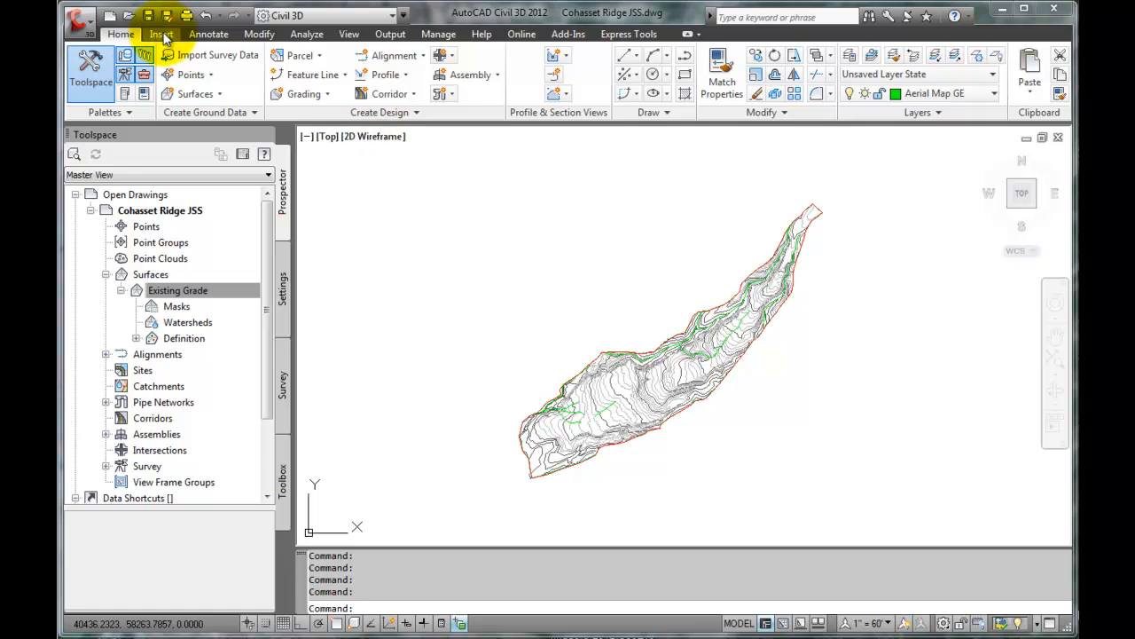
# Insert the Google Earth Image at insertion point 0,0 with rotation 0
pyautogui.click(160, 34)
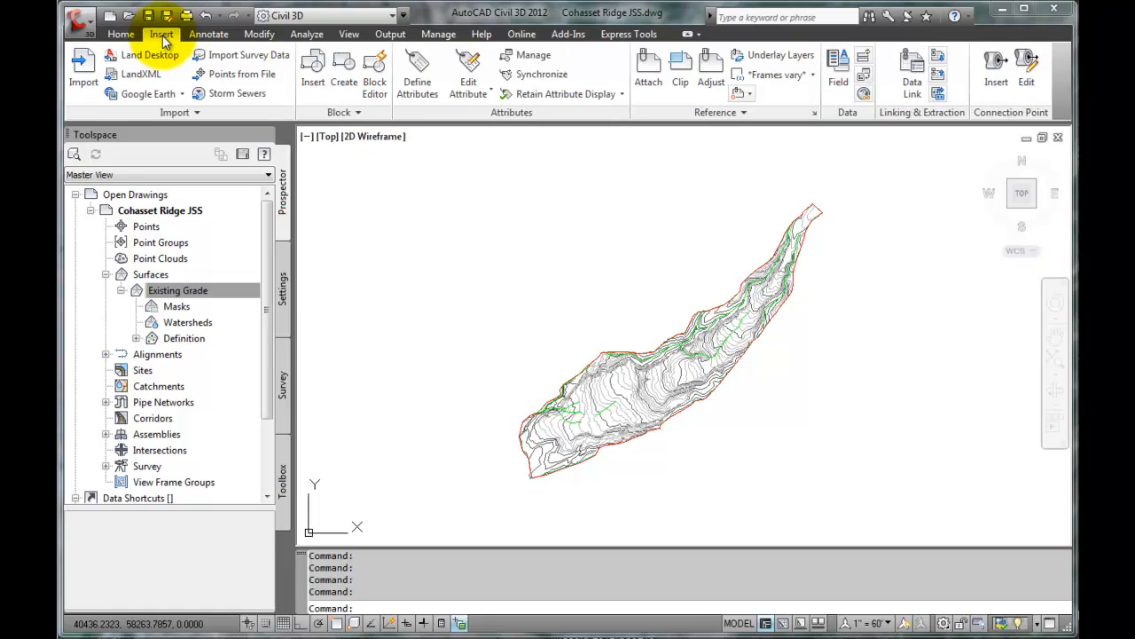
pyautogui.moveTo(149, 94)
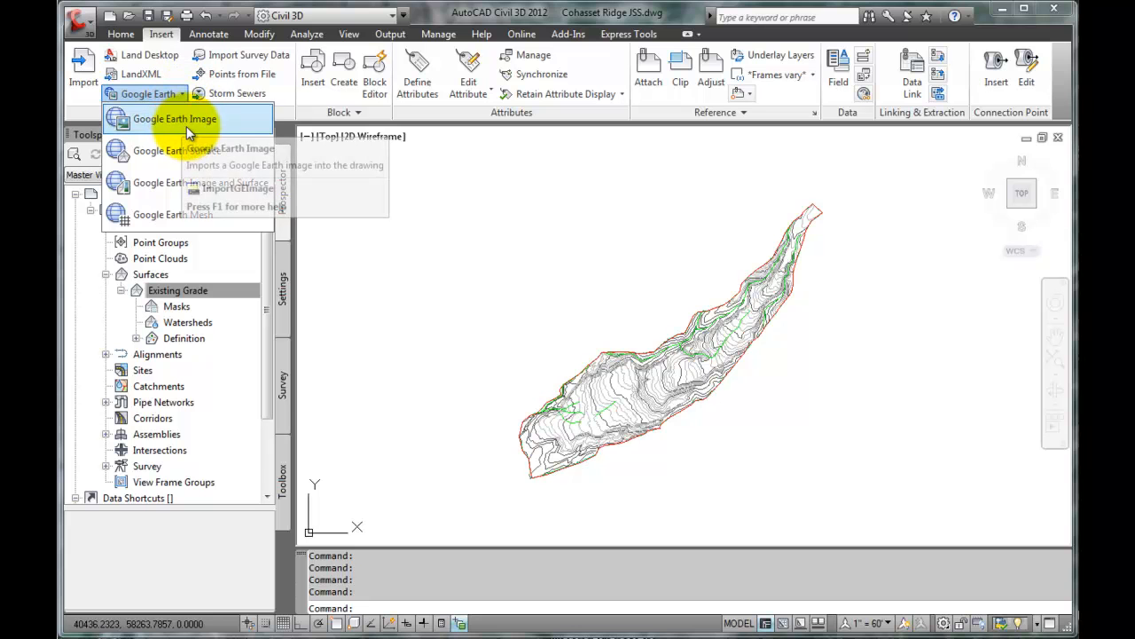
pyautogui.moveTo(186, 151)
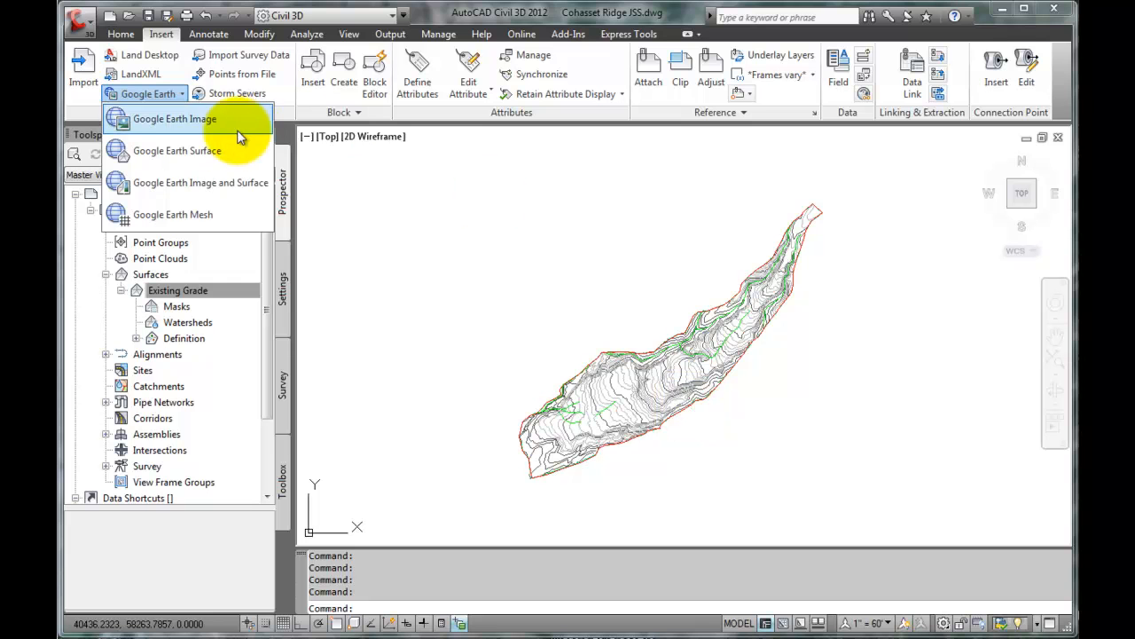
pyautogui.click(174, 118)
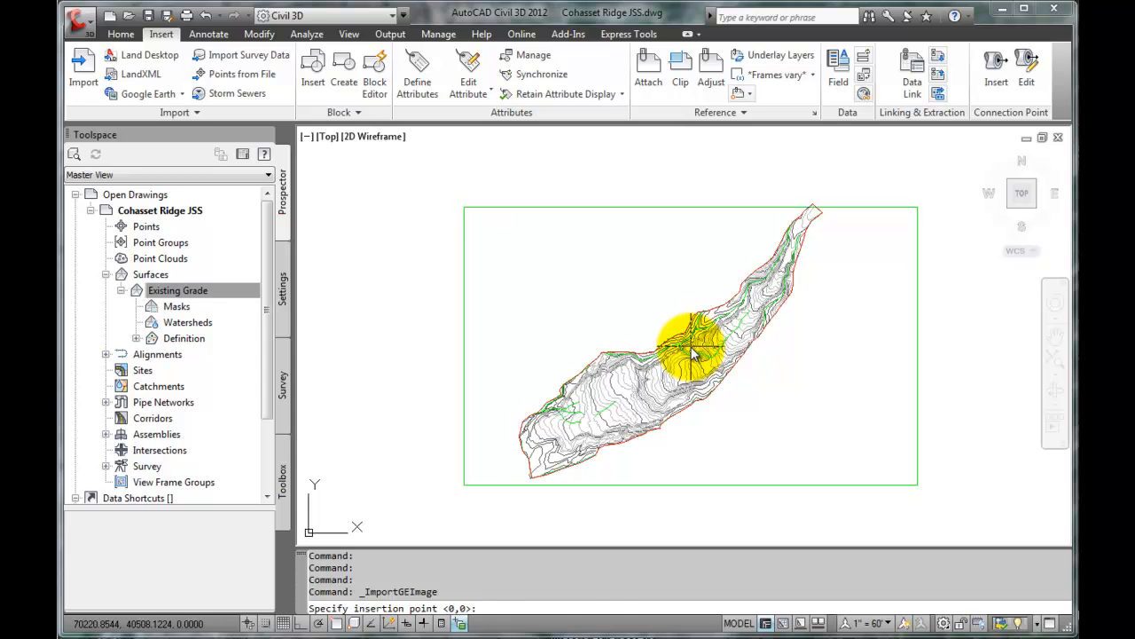
pyautogui.click(694, 353)
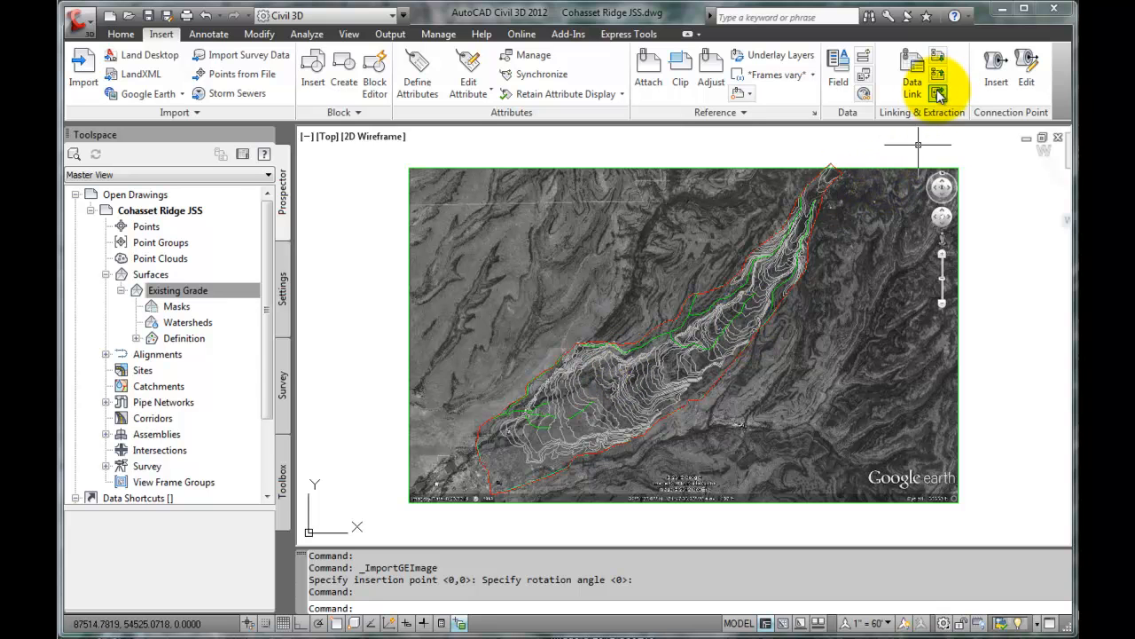
# Open the Home tab layer dropdown and scroll toward the Road Existing layer
pyautogui.click(121, 34)
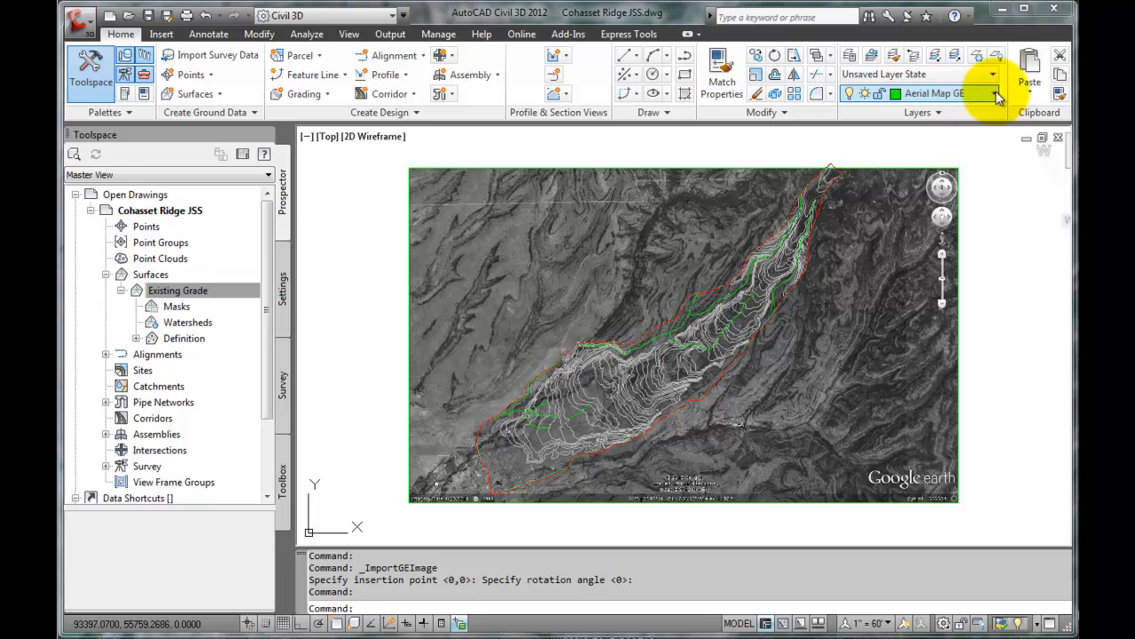
pyautogui.click(993, 93)
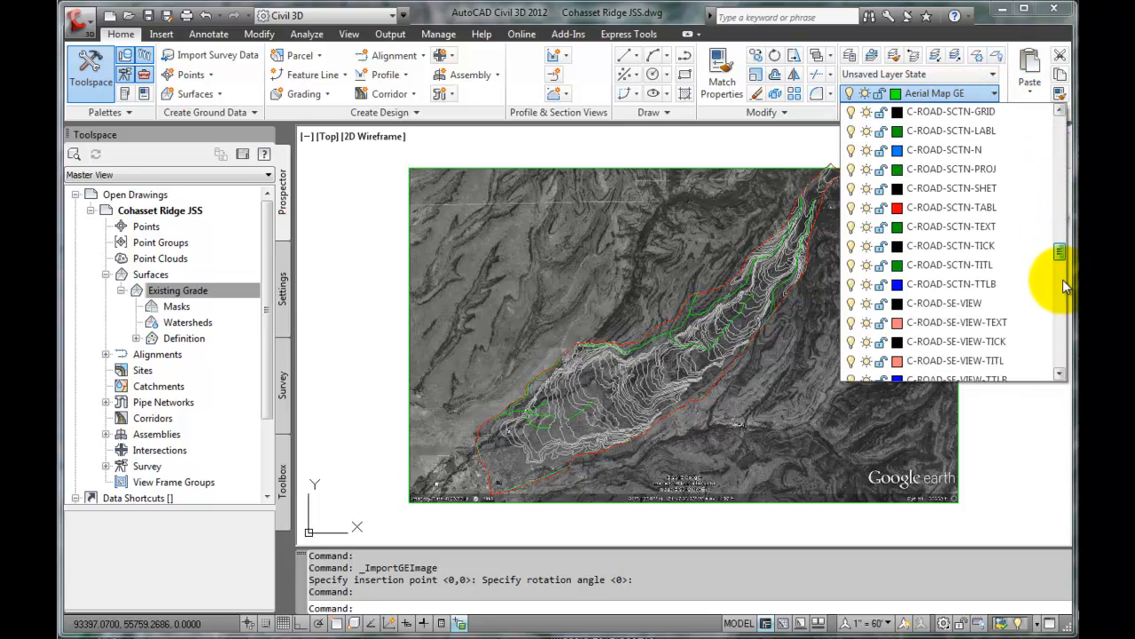
pyautogui.scroll(-3)
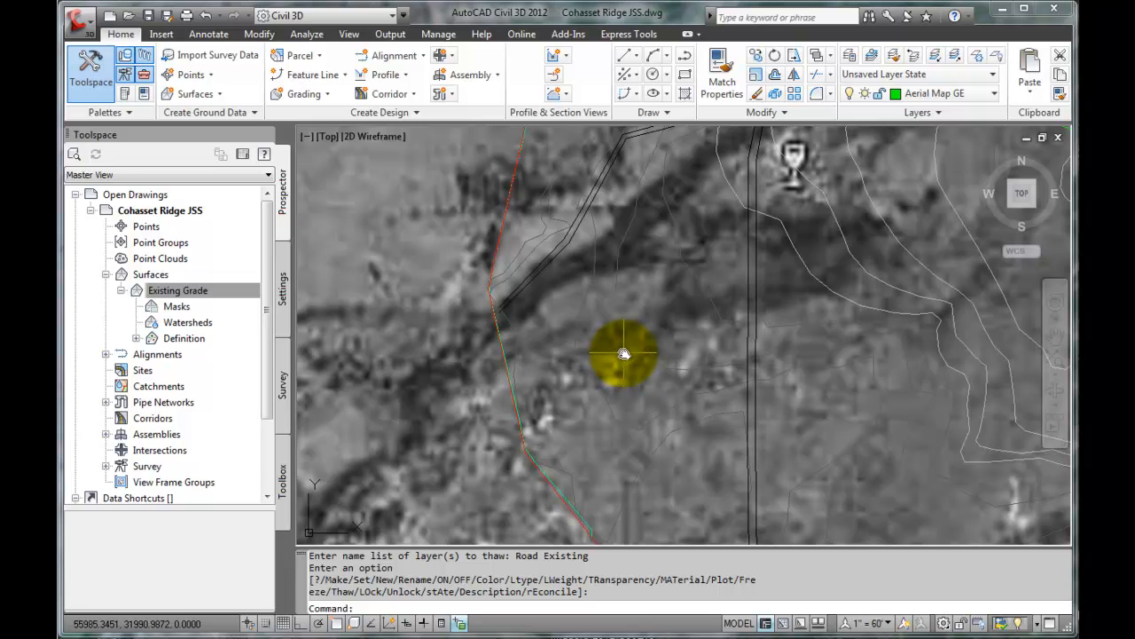
pyautogui.moveTo(623, 354)
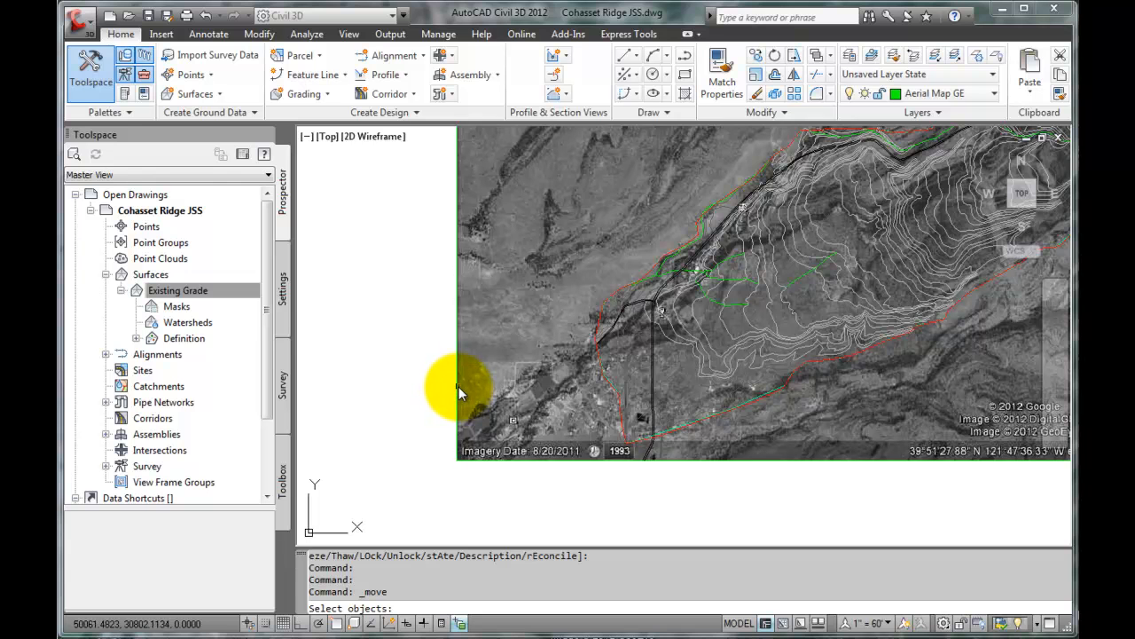
# Select the Google Earth aerial image for MOVE to align it under the contours
pyautogui.click(459, 388)
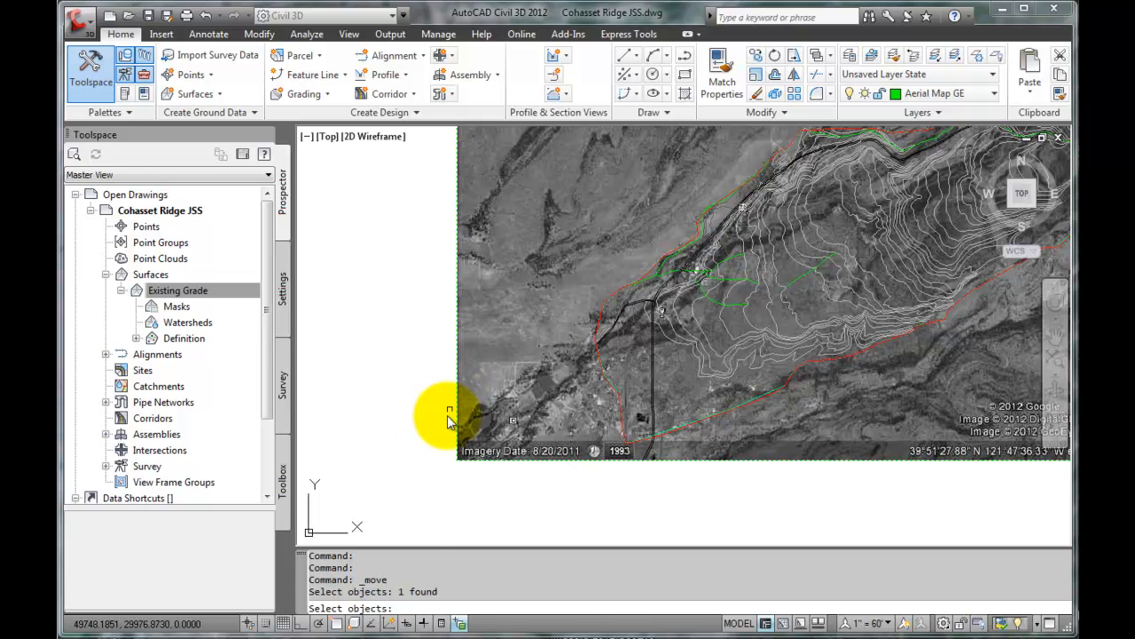
pyautogui.click(447, 421)
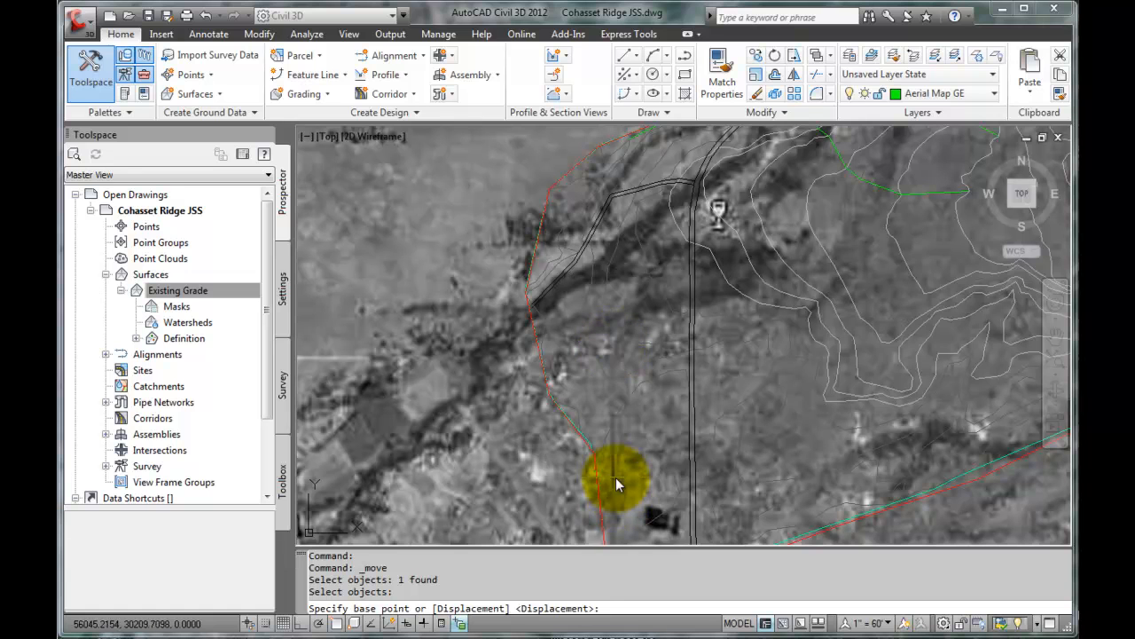
pyautogui.moveTo(618, 483); pyautogui.dragTo(618, 364)
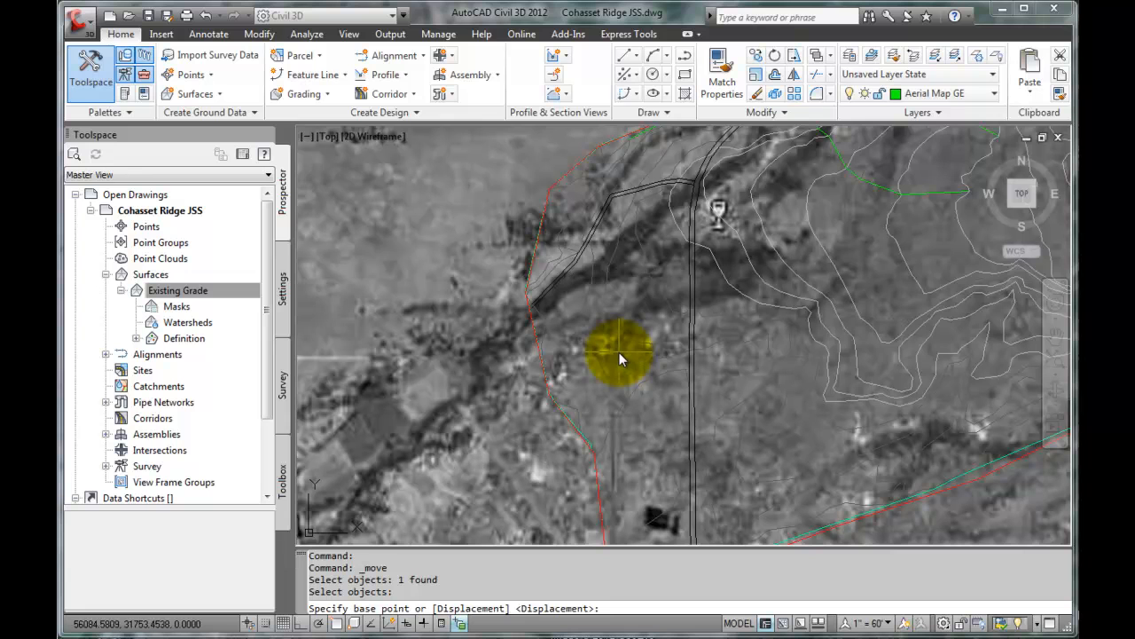
pyautogui.moveTo(617, 351)
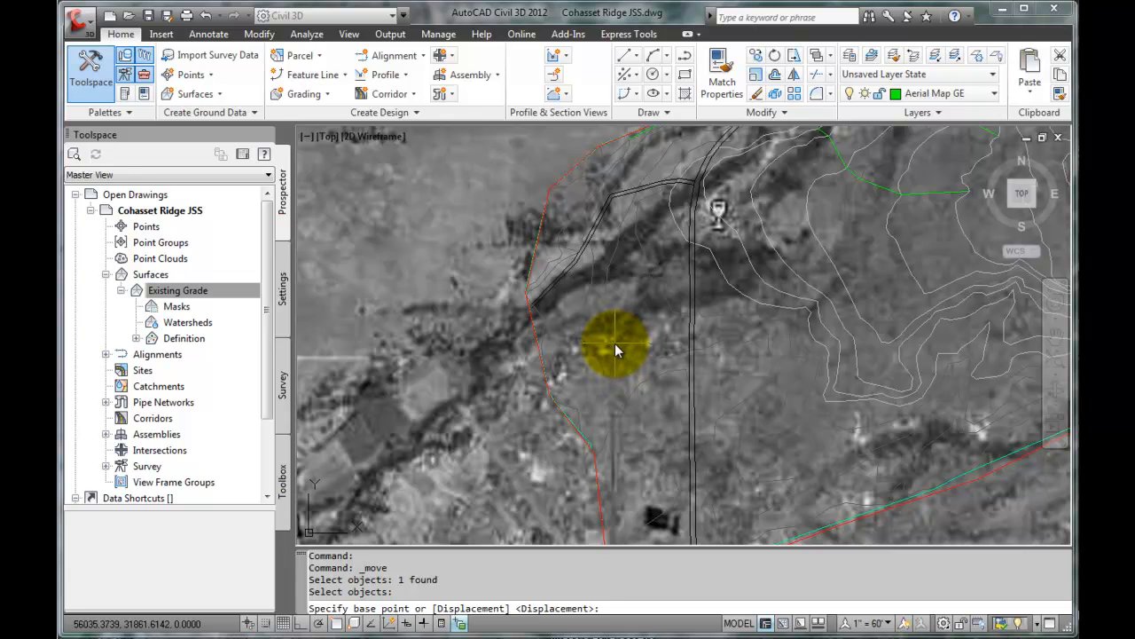
pyautogui.moveTo(616, 350)
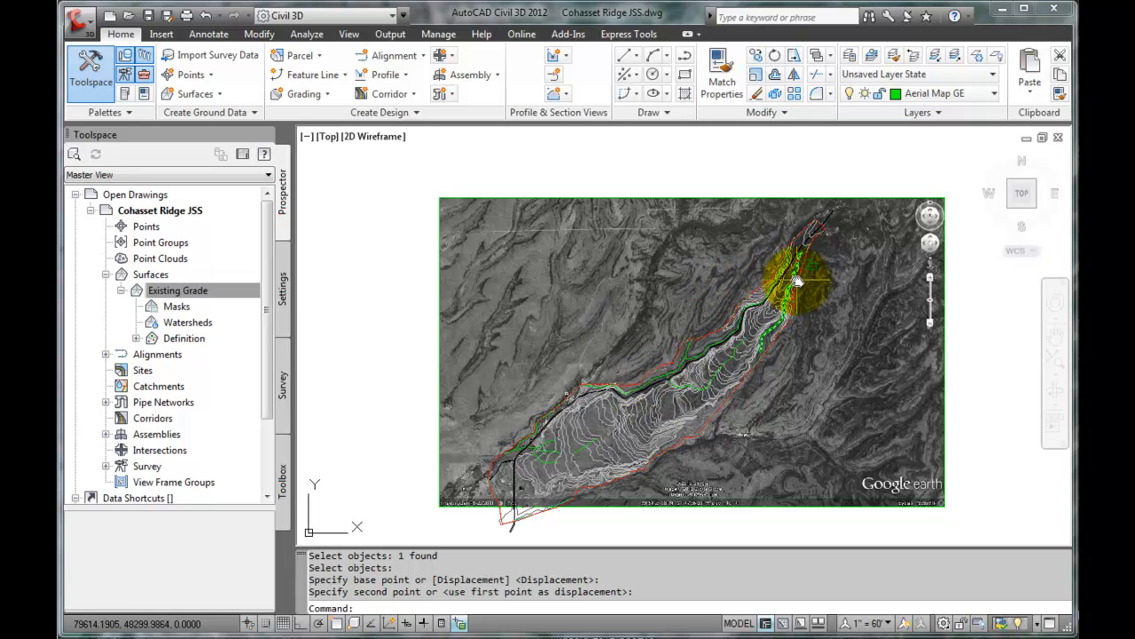
pyautogui.moveTo(796, 282)
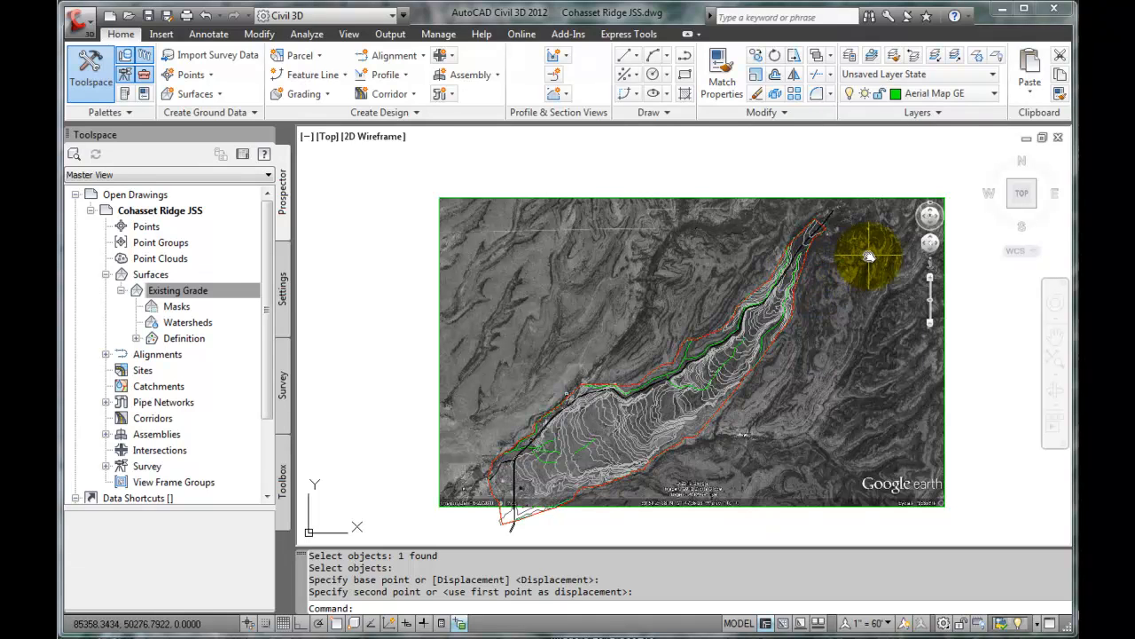
pyautogui.moveTo(546, 439)
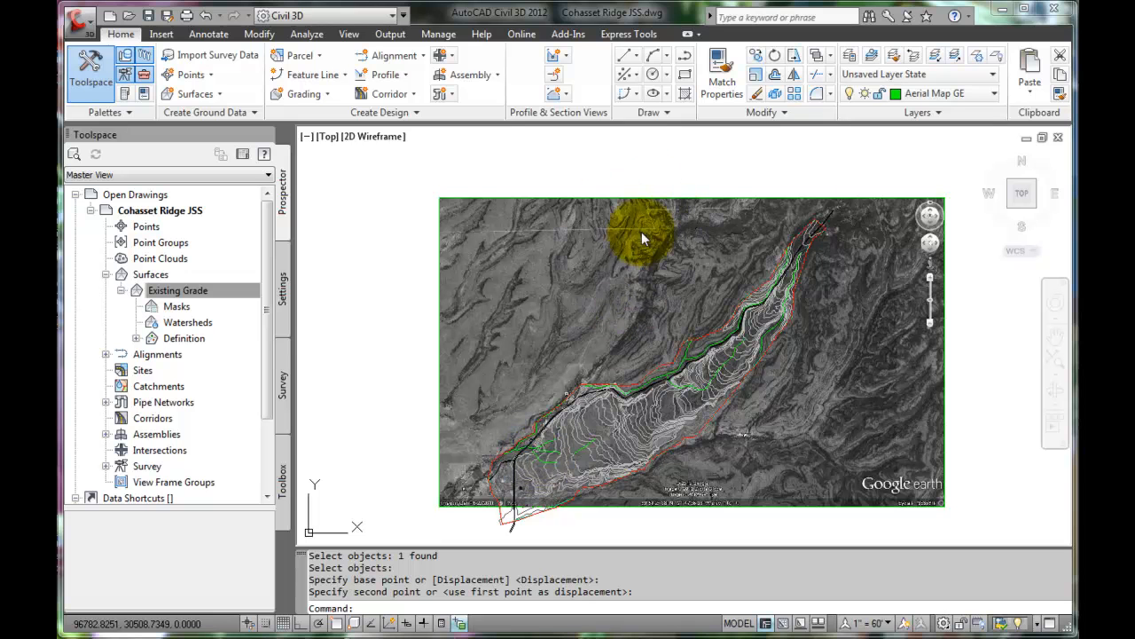
pyautogui.moveTo(865, 182)
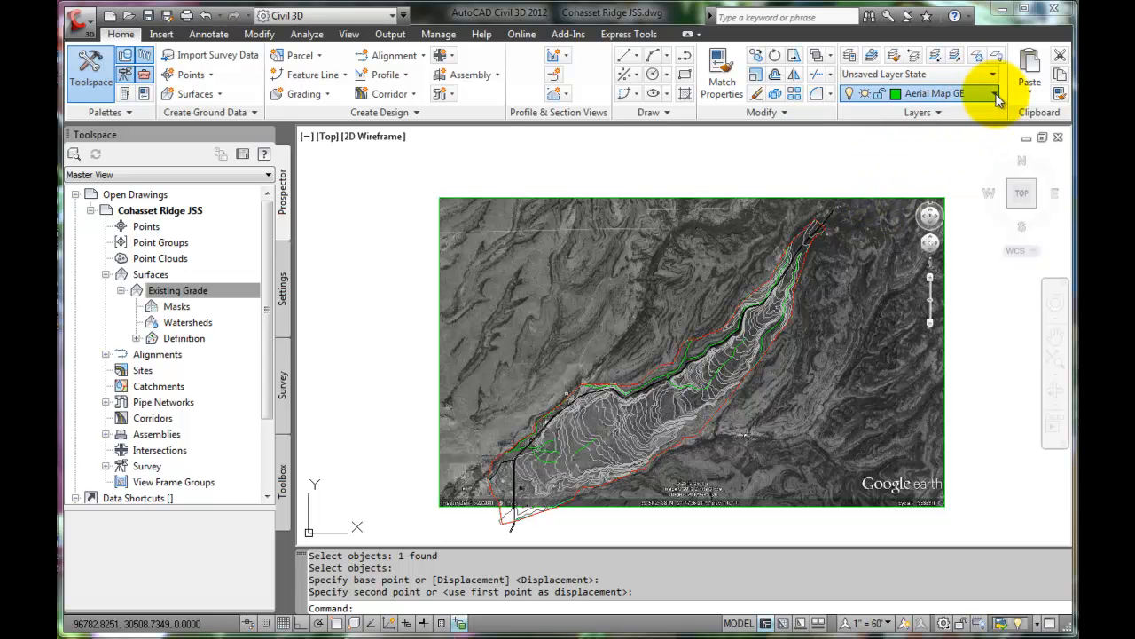
# Make layer 0 current and freeze the Aerial Map GE layer
pyautogui.click(995, 93)
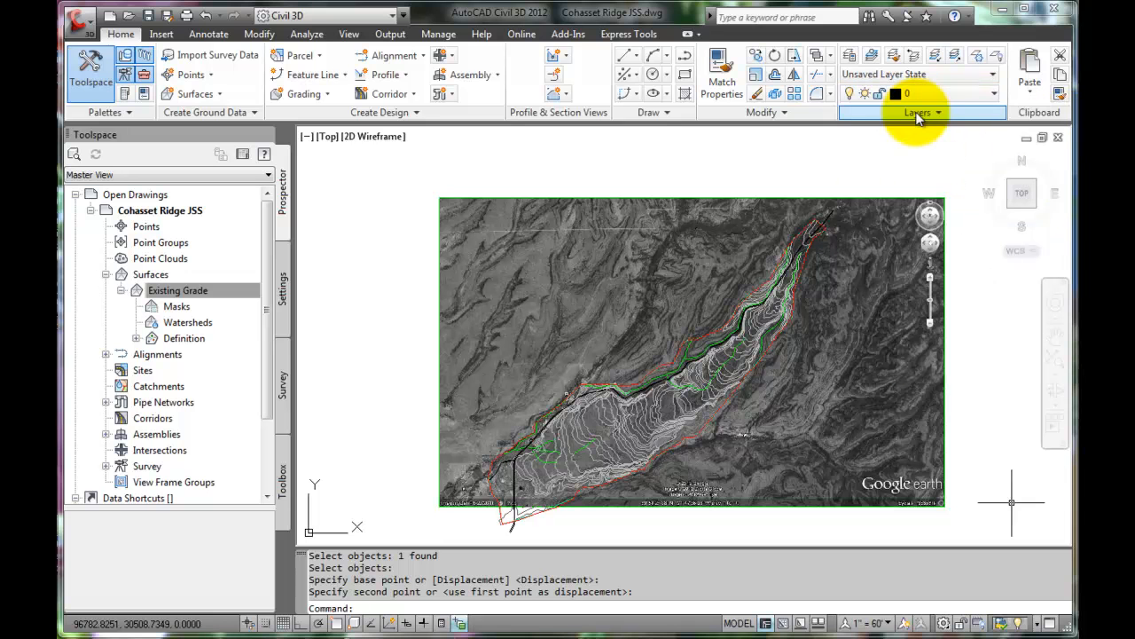
pyautogui.moveTo(918, 96)
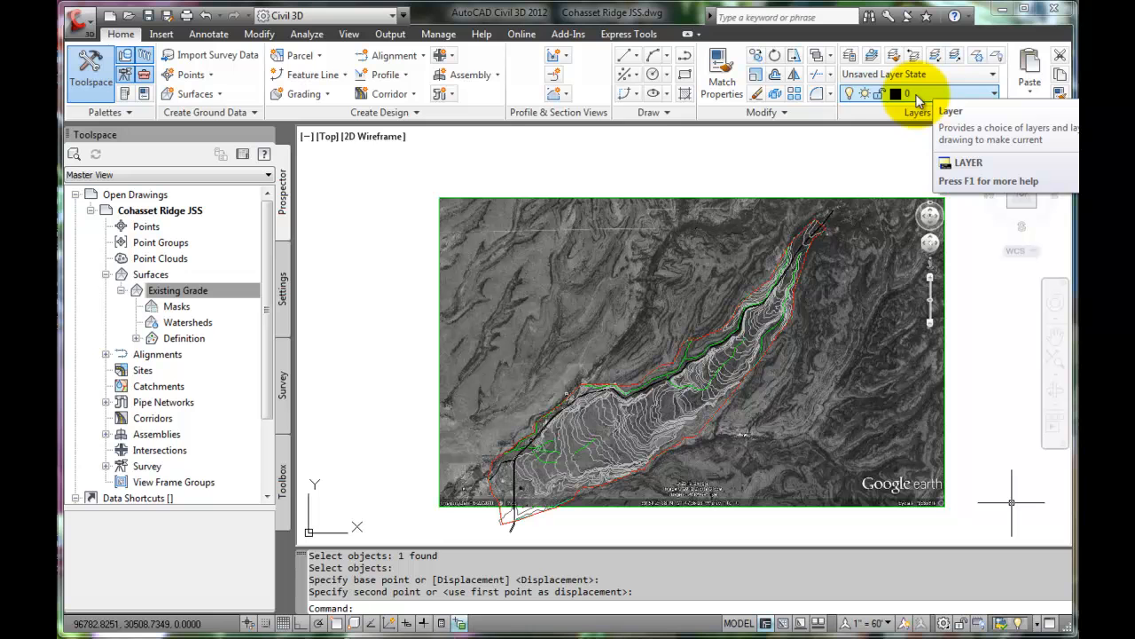
pyautogui.click(993, 94)
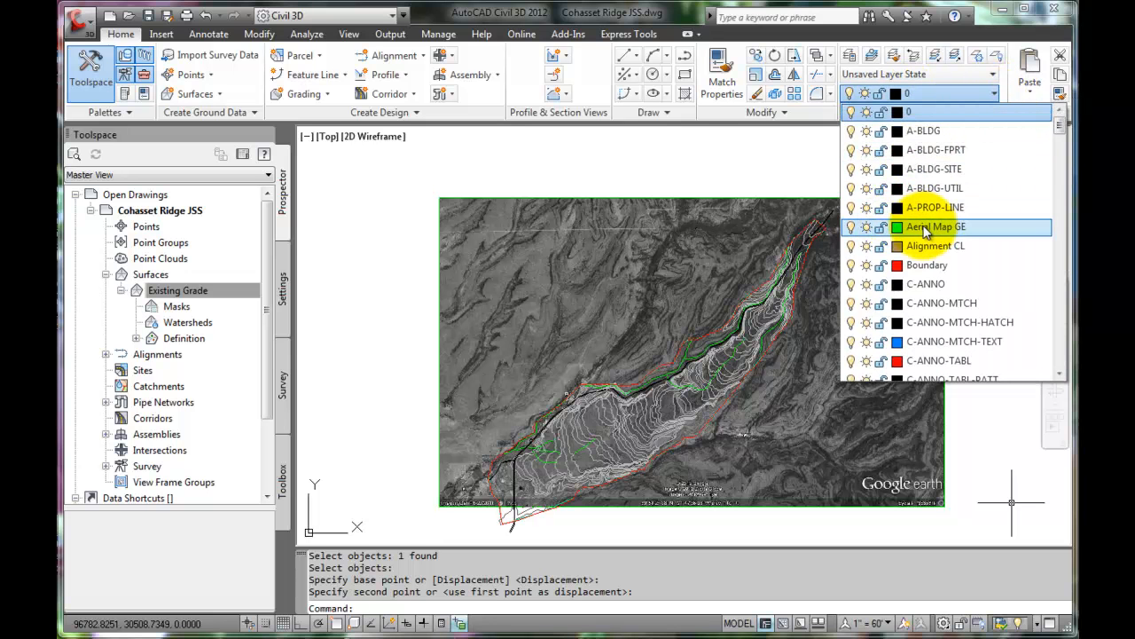
pyautogui.click(864, 226)
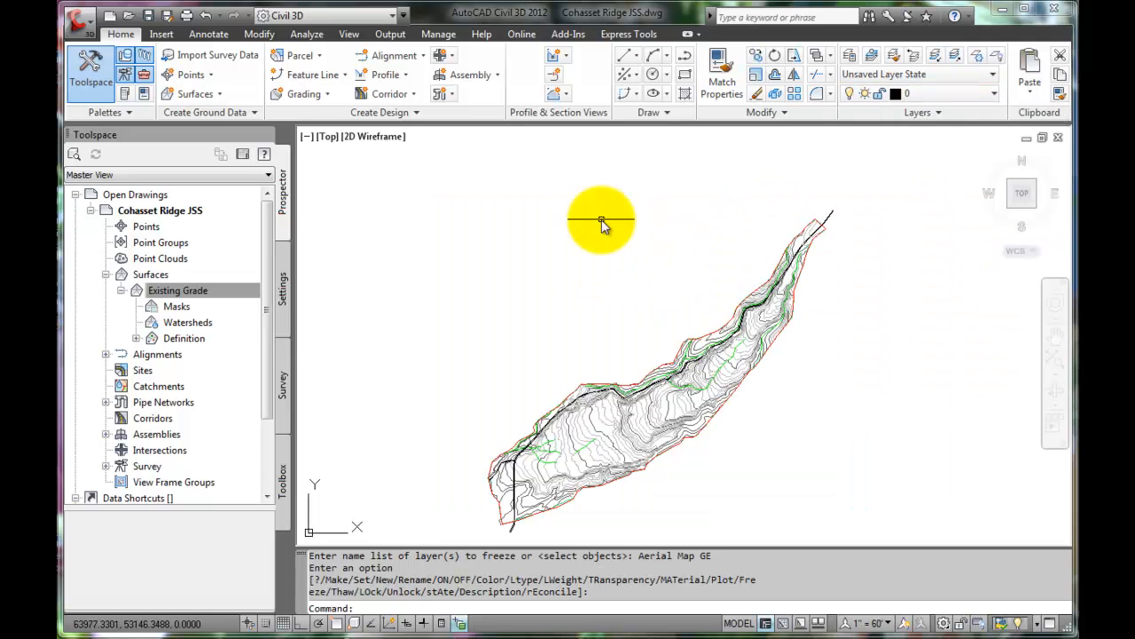
pyautogui.moveTo(625, 337)
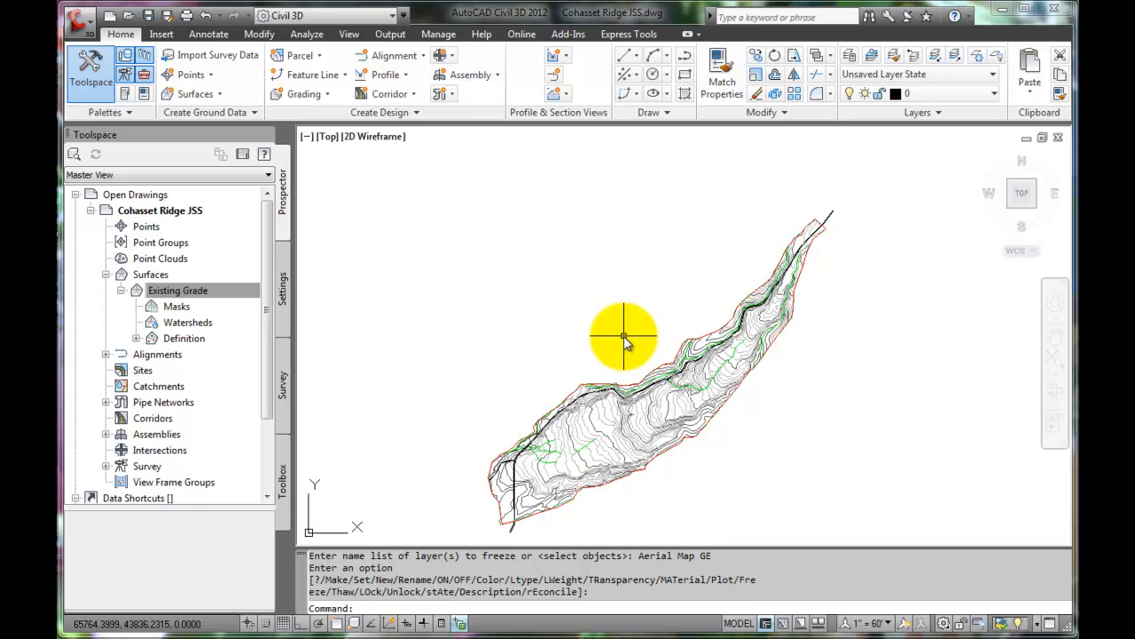
pyautogui.moveTo(624, 344)
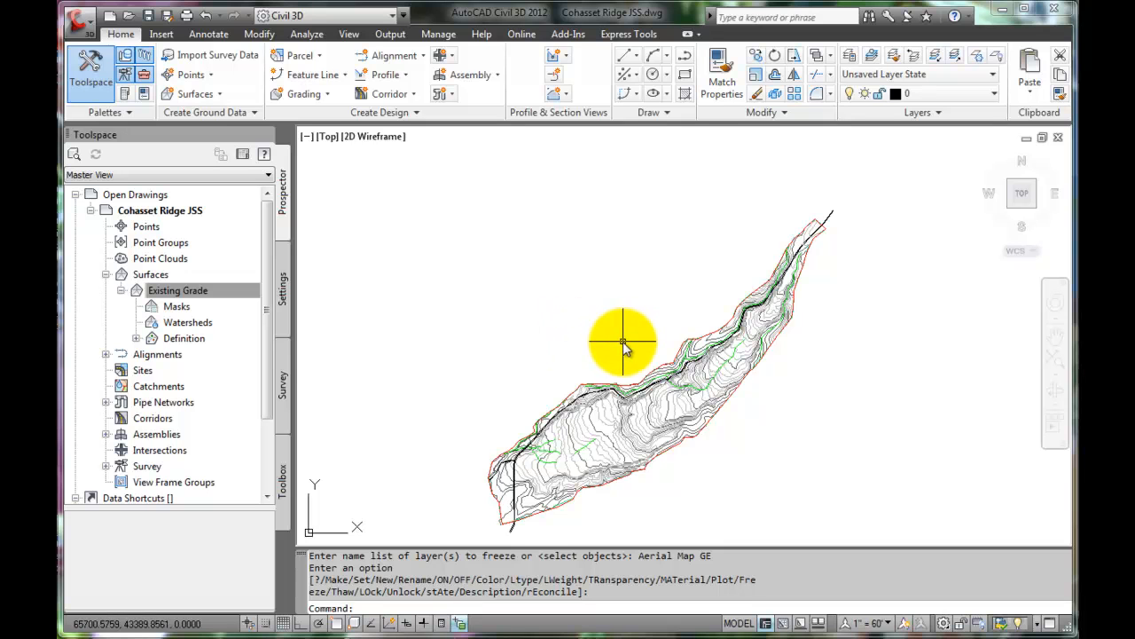
pyautogui.moveTo(554, 340)
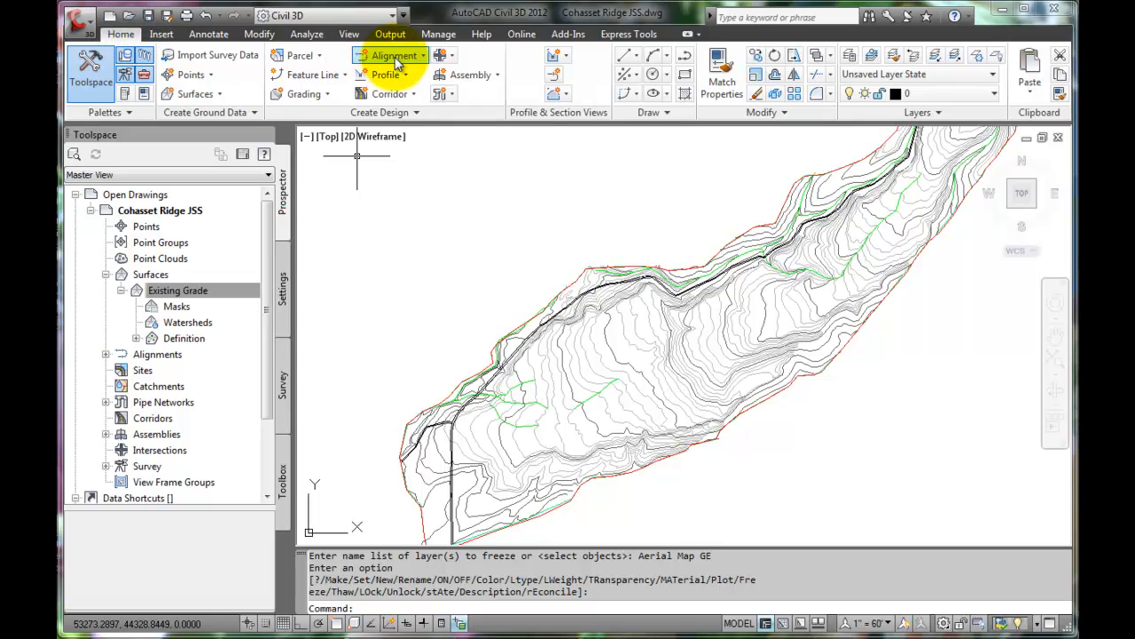
pyautogui.moveTo(395, 55)
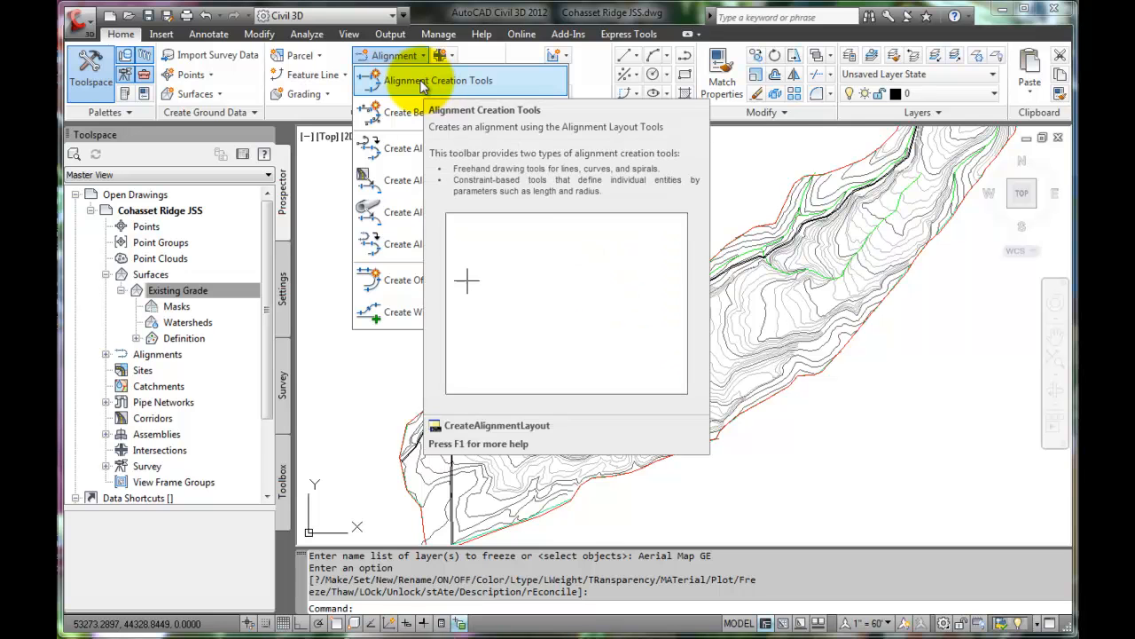
# Open Alignment Creation Tools to show the Create Alignment - Layout dialog
pyautogui.click(438, 80)
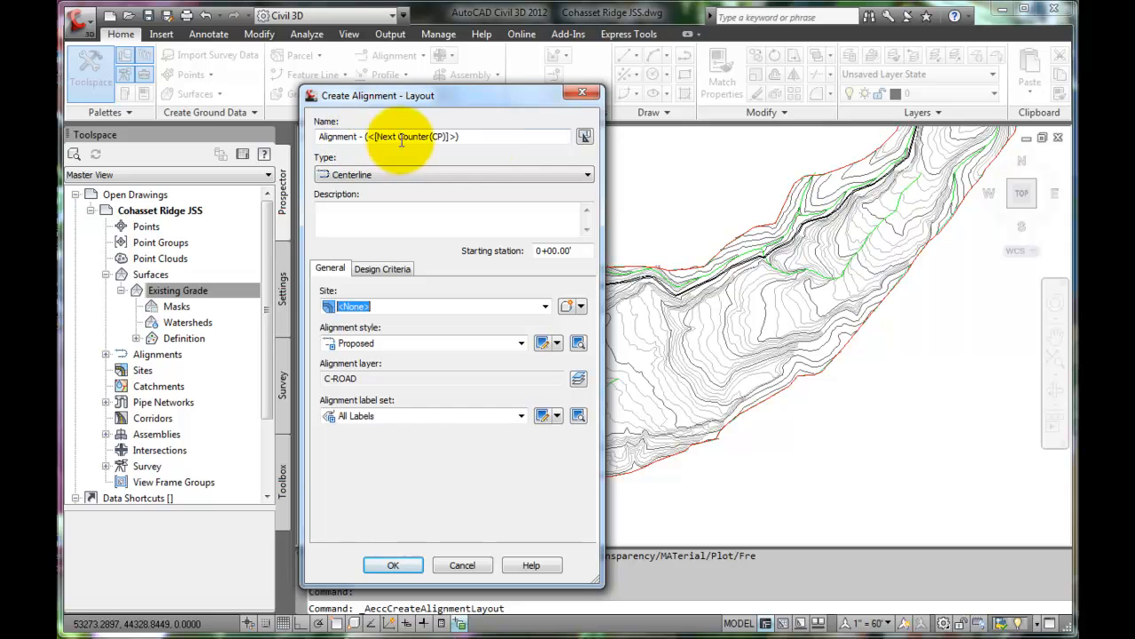
# Name the alignment Proposed Roadway, describe it '2-Lane roadway', starting station 100+00.00'
pyautogui.tripleClick(435, 136)
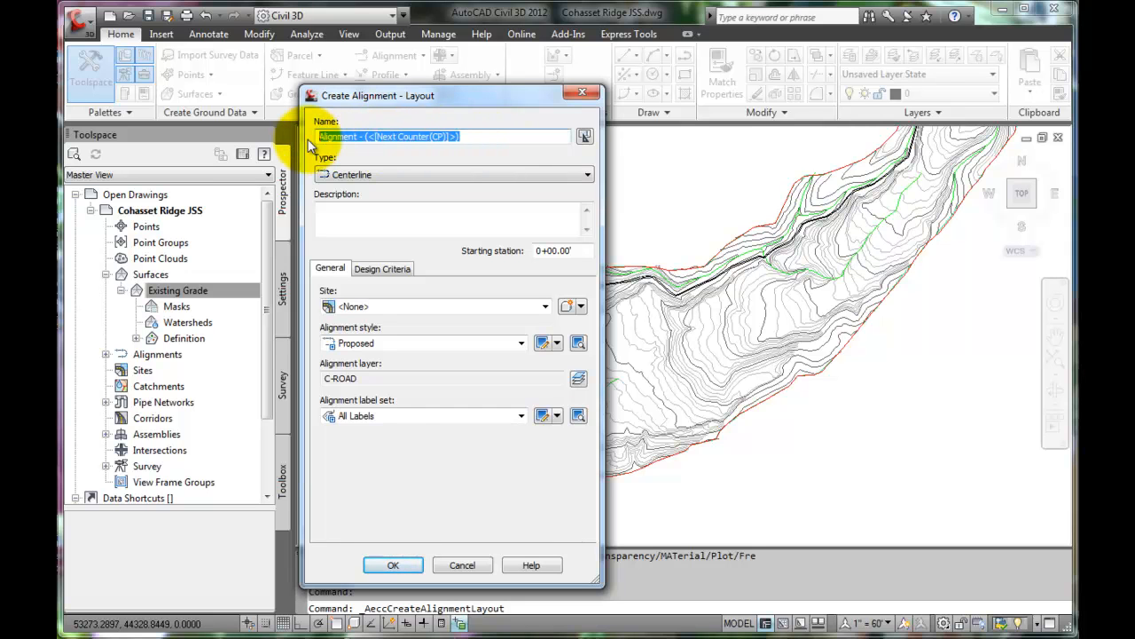
pyautogui.write('Proposed')
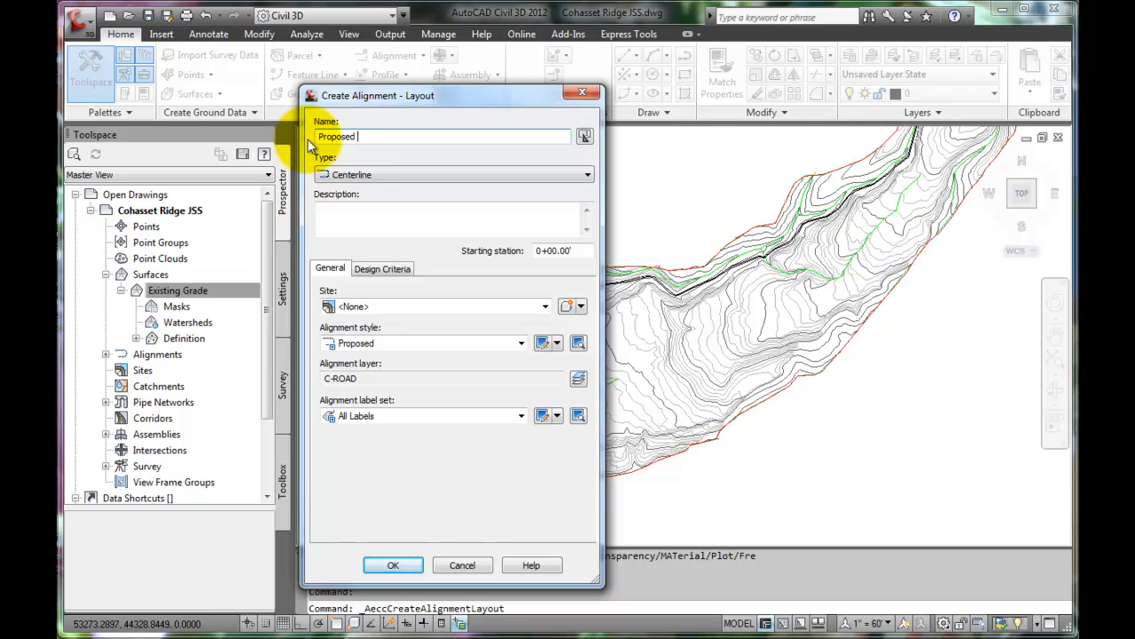
pyautogui.write('Roadway')
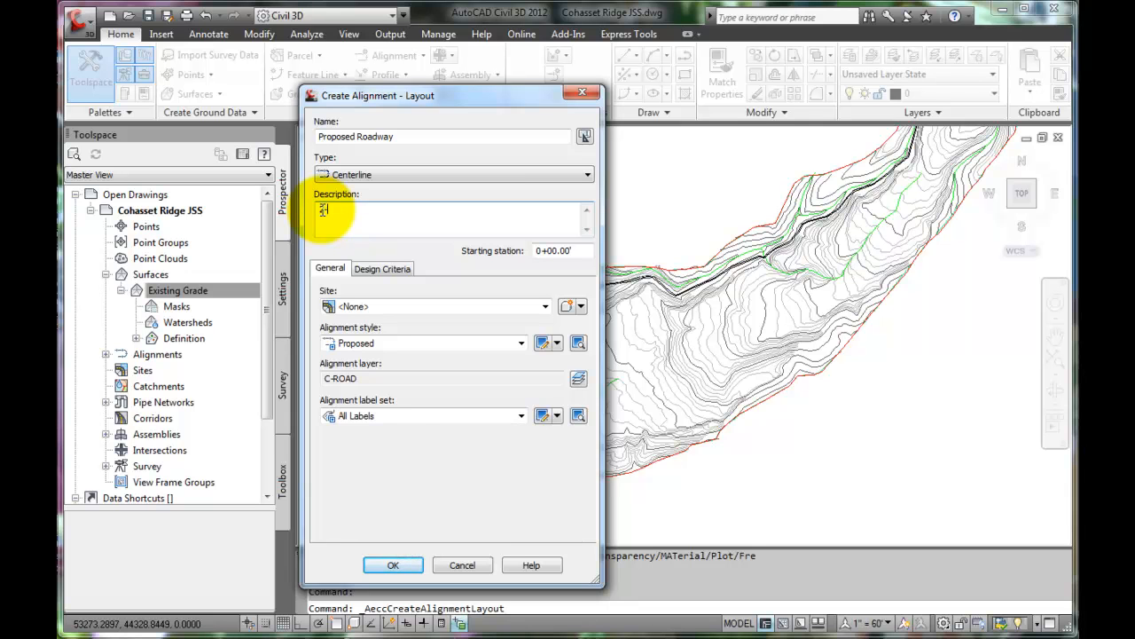
pyautogui.write('Lane')
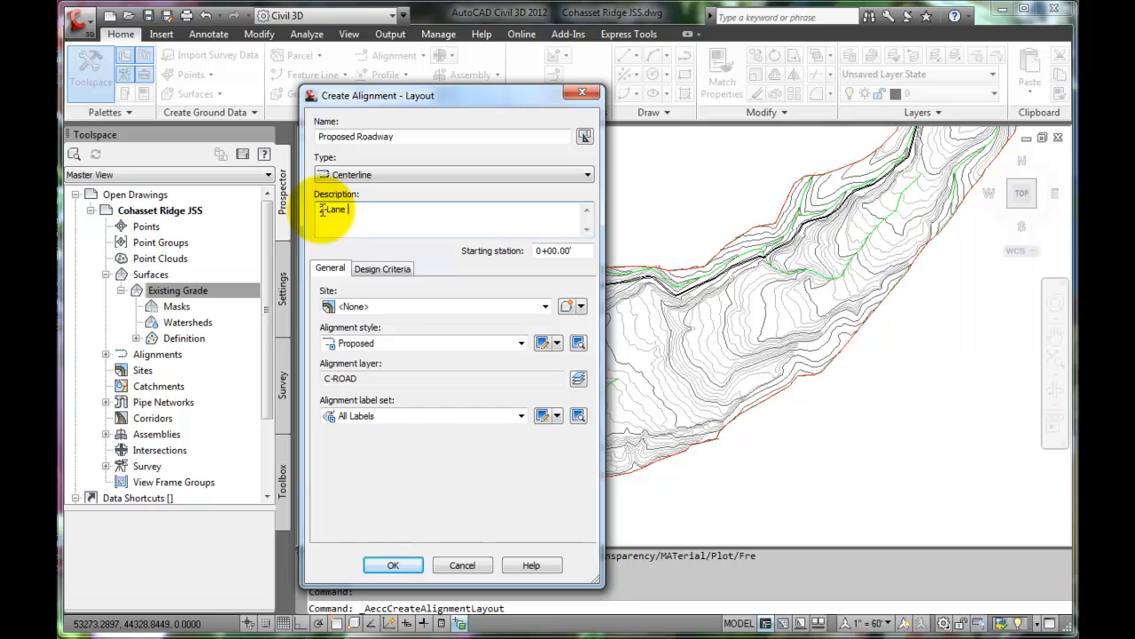
pyautogui.write('roadway')
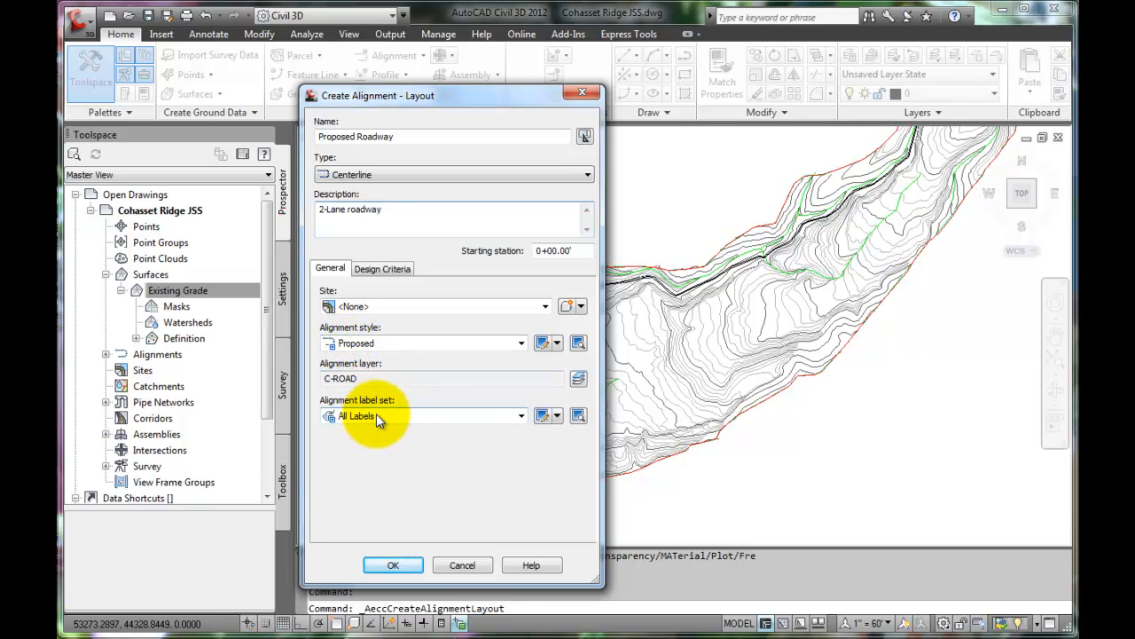
pyautogui.moveTo(408, 421)
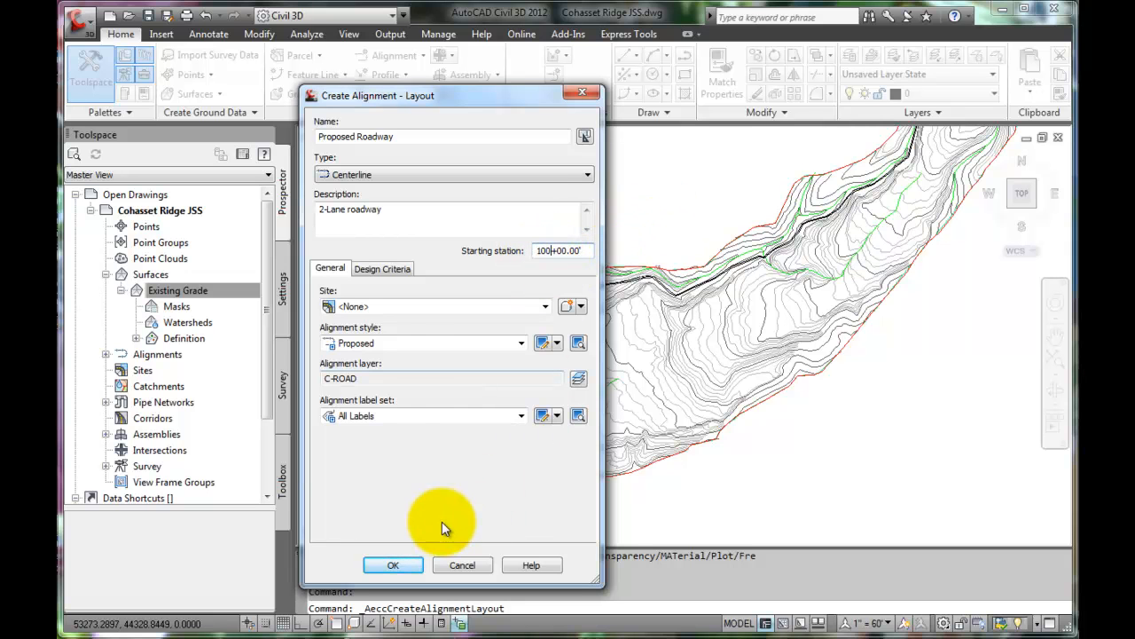
pyautogui.moveTo(381, 490)
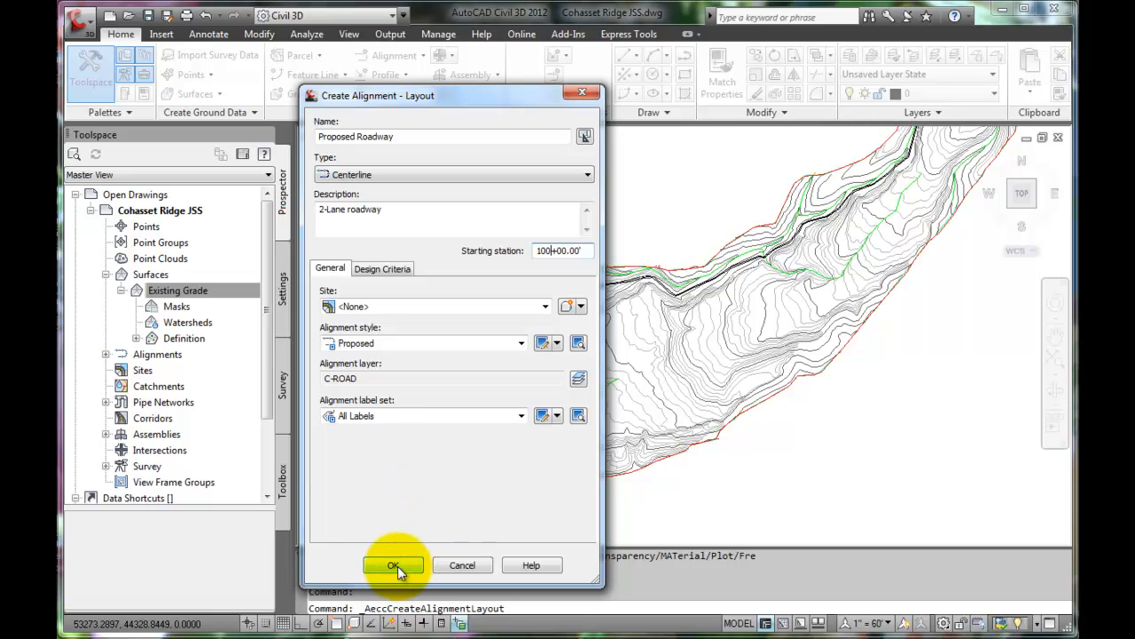
pyautogui.click(393, 565)
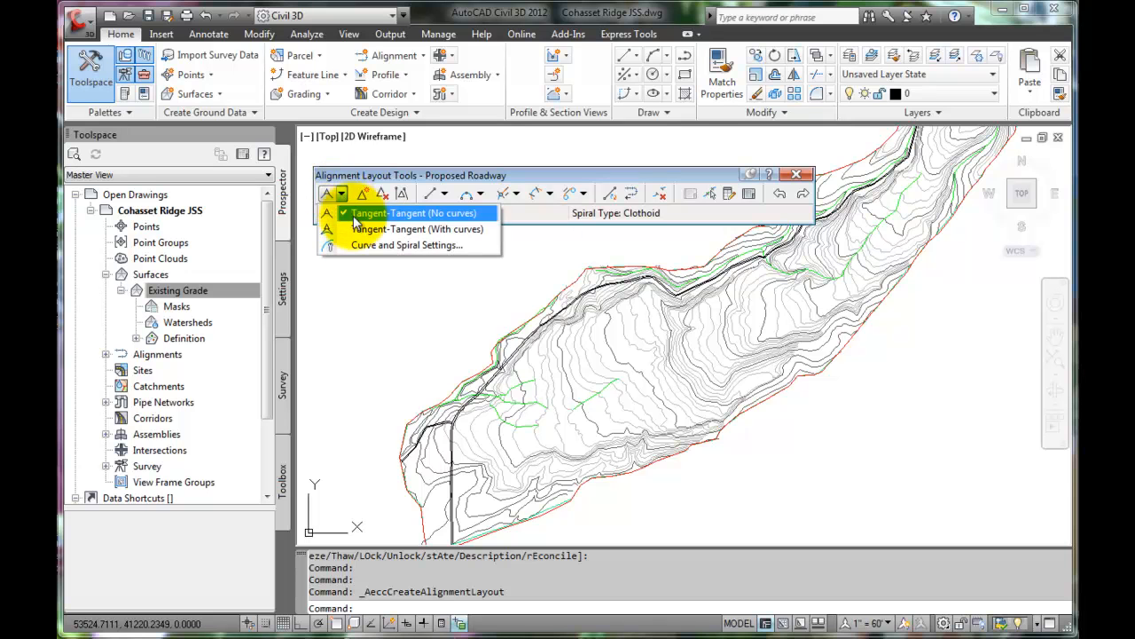
# Place Tangent-Tangent (no curves) PIs from the existing road northeast along the ridge
pyautogui.click(412, 213)
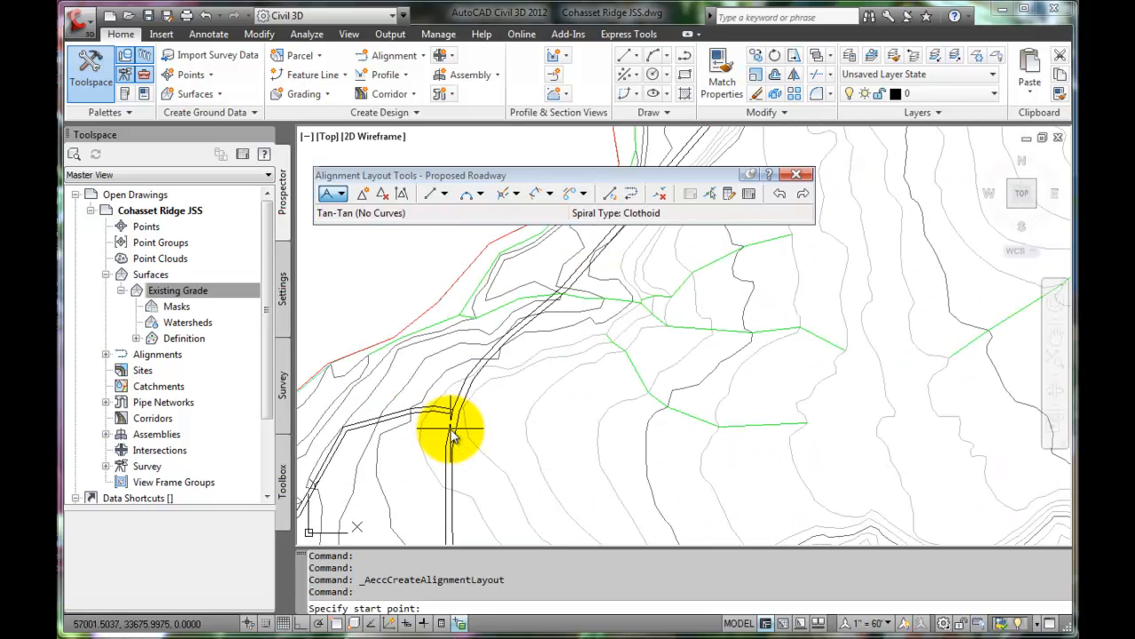
pyautogui.moveTo(424, 411)
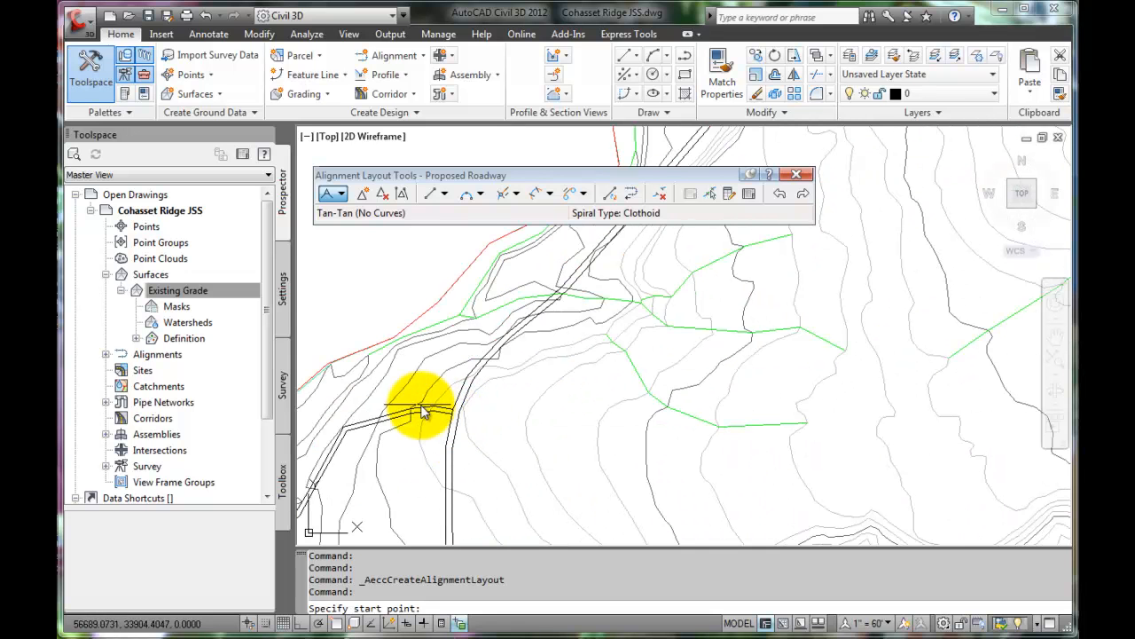
pyautogui.moveTo(461, 421)
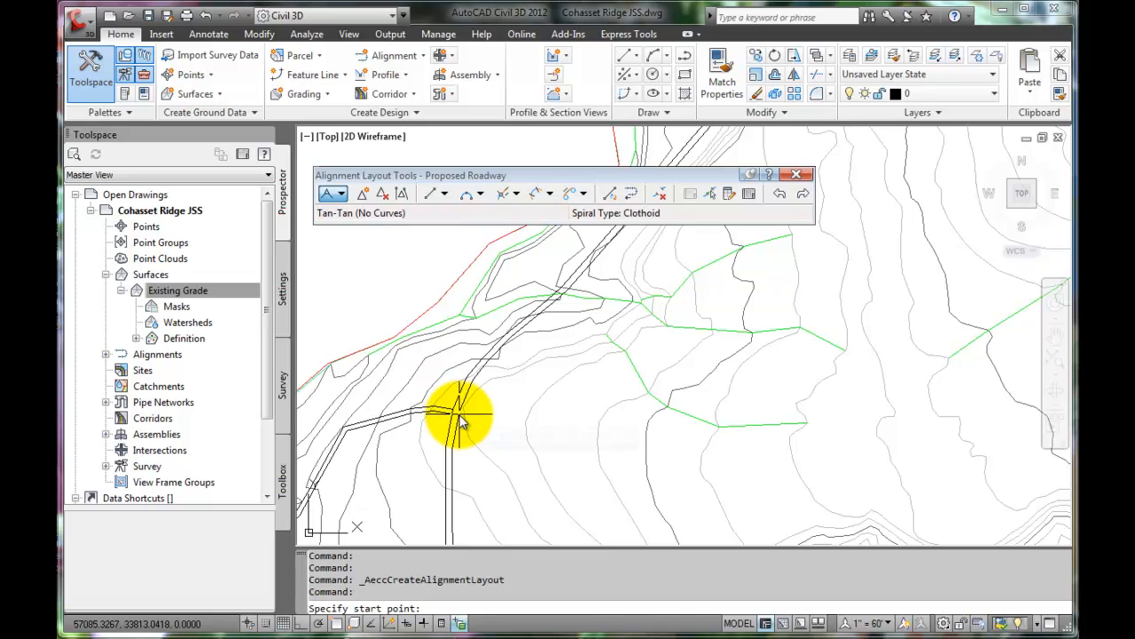
pyautogui.click(462, 417)
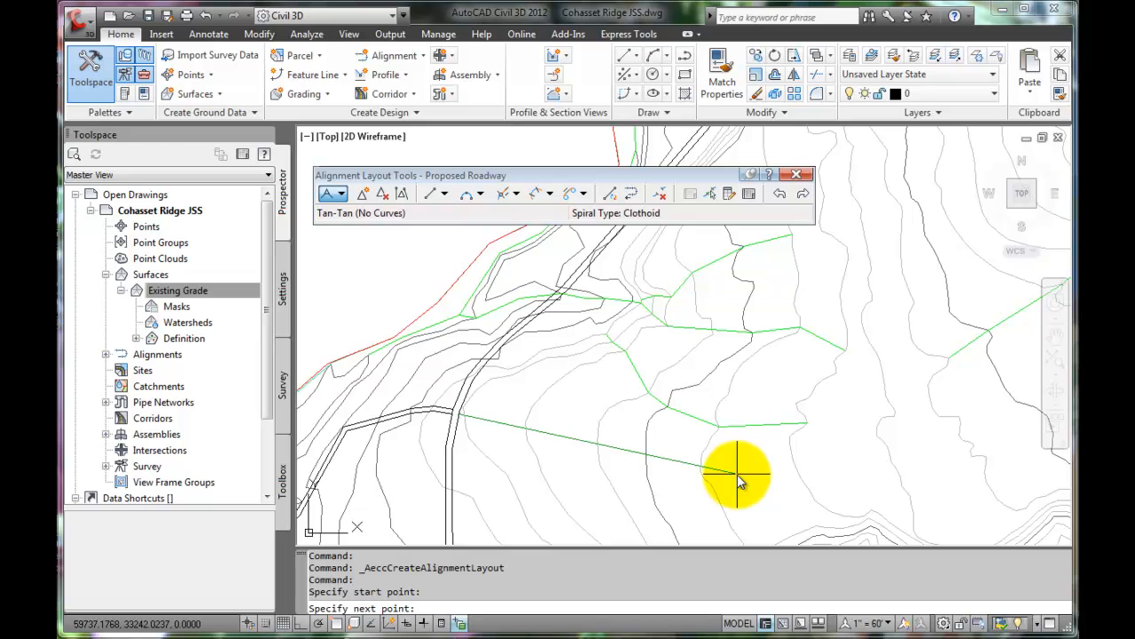
pyautogui.moveTo(741, 482)
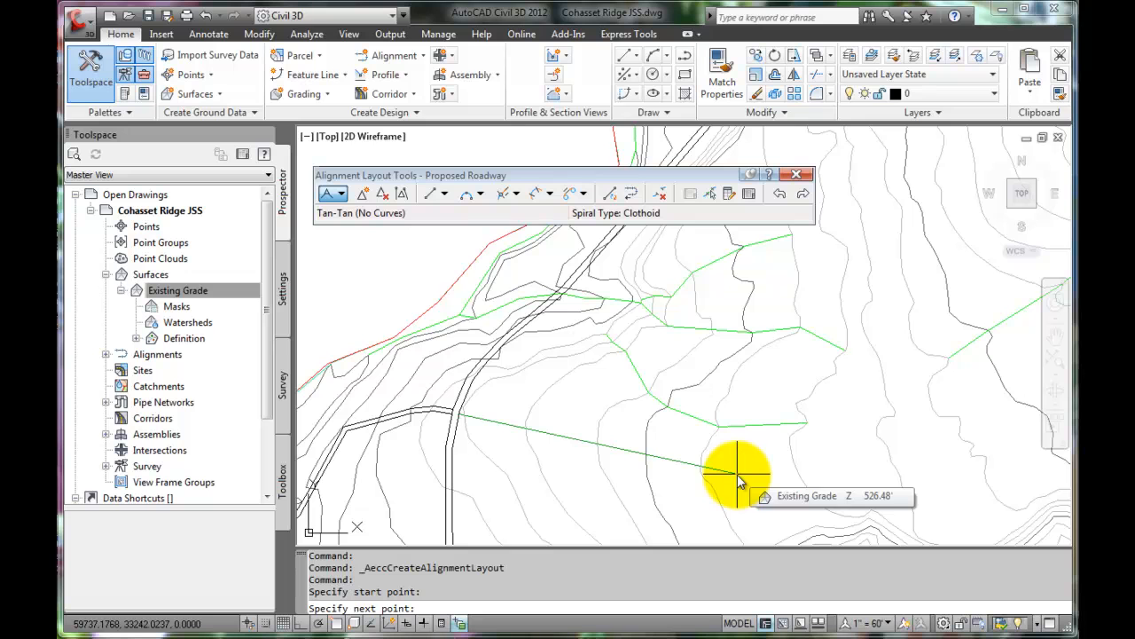
pyautogui.moveTo(745, 479)
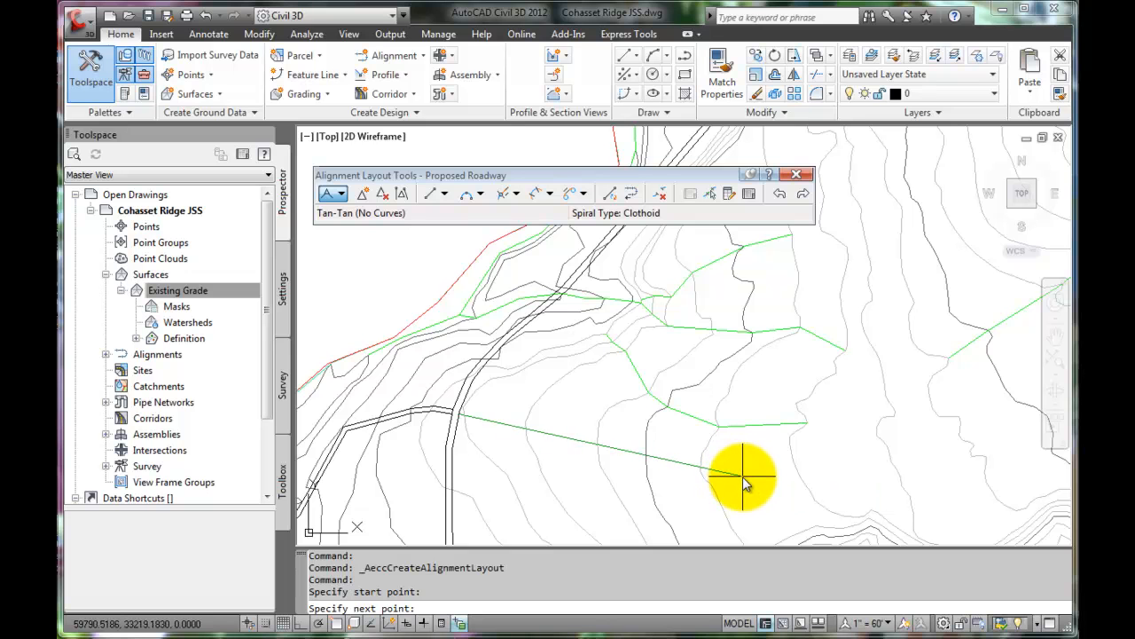
pyautogui.moveTo(745, 479)
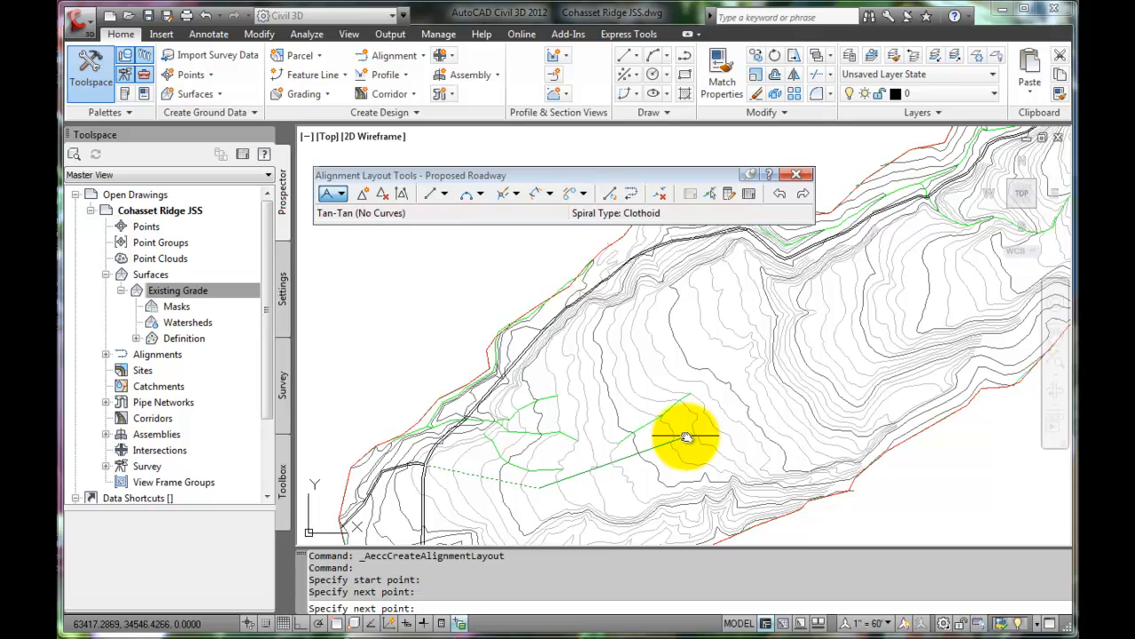
pyautogui.moveTo(709, 432)
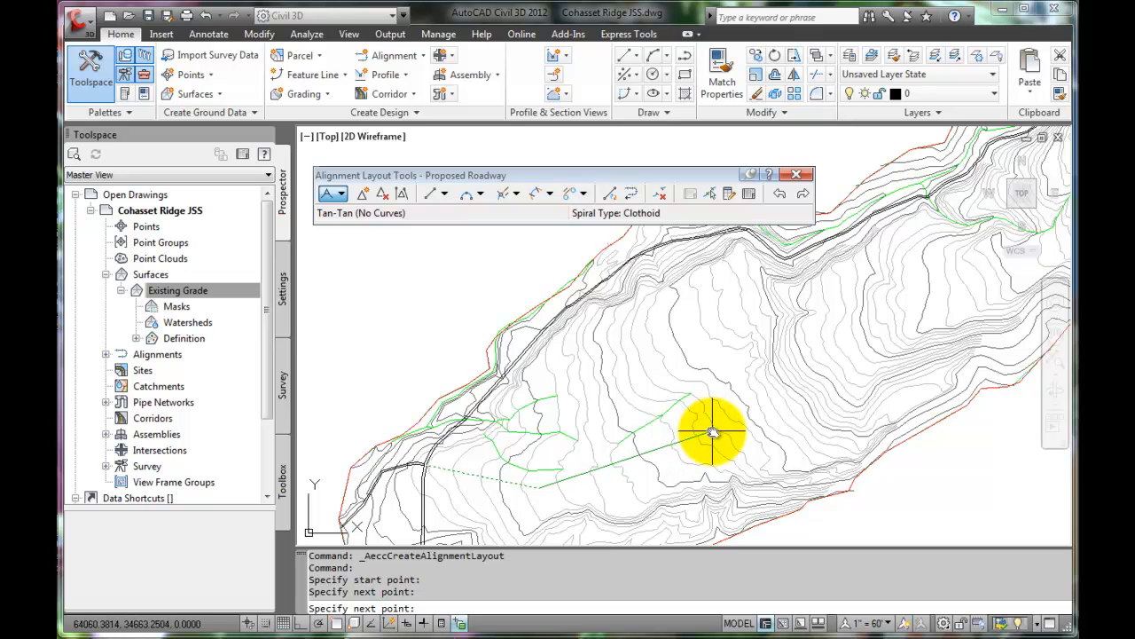
pyautogui.click(838, 357)
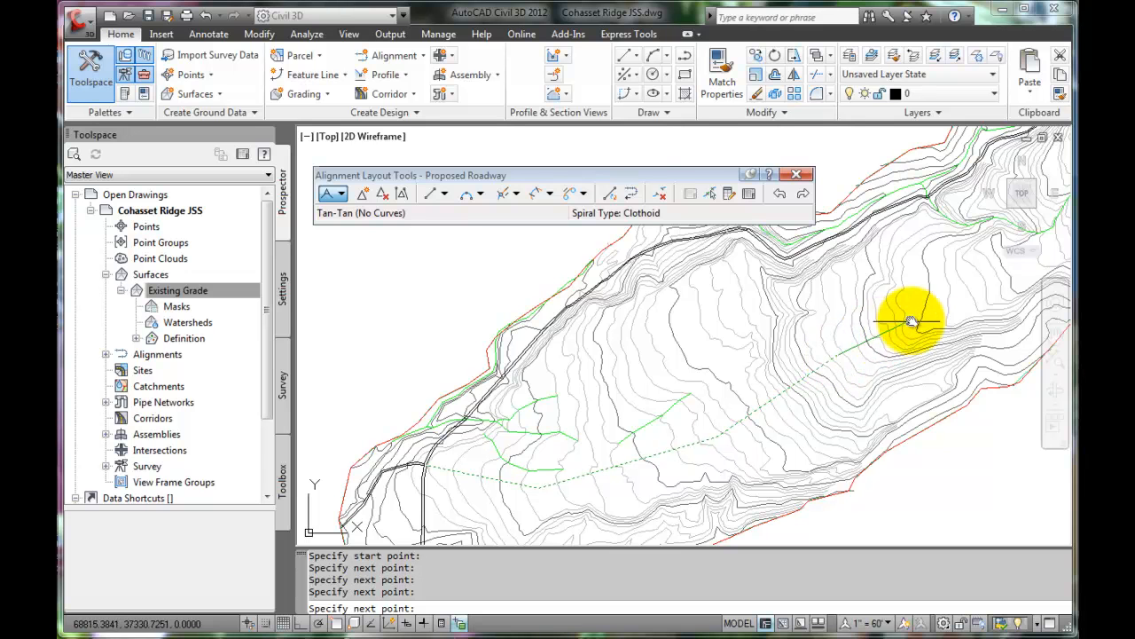
pyautogui.click(953, 293)
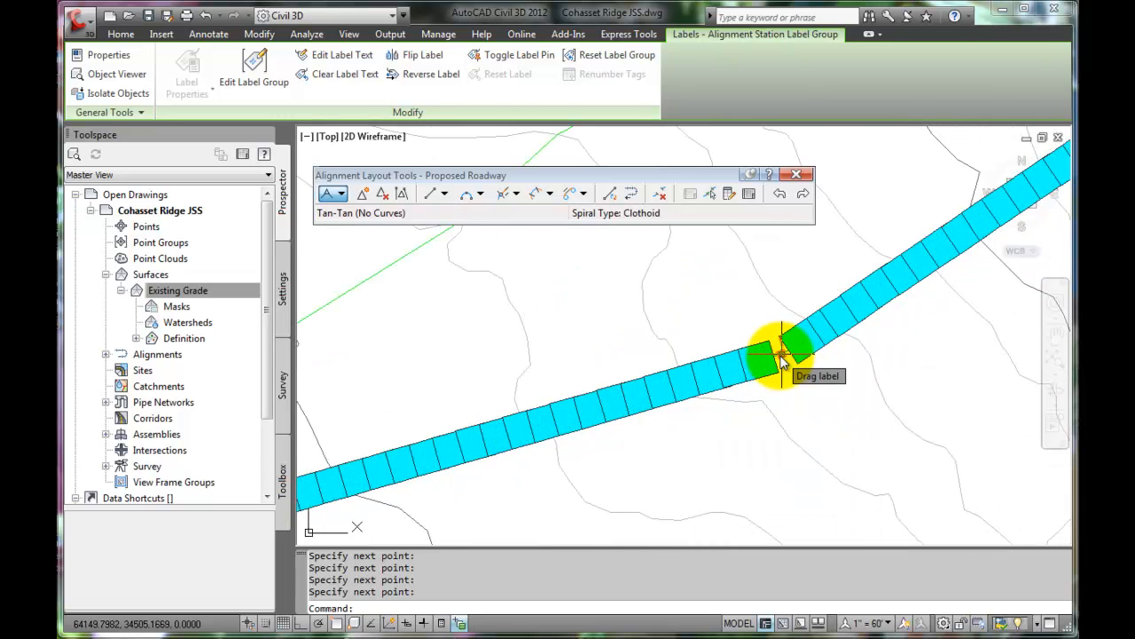
# Drag the station label away from the alignment and end the layout command
pyautogui.moveTo(781, 355); pyautogui.dragTo(754, 302)
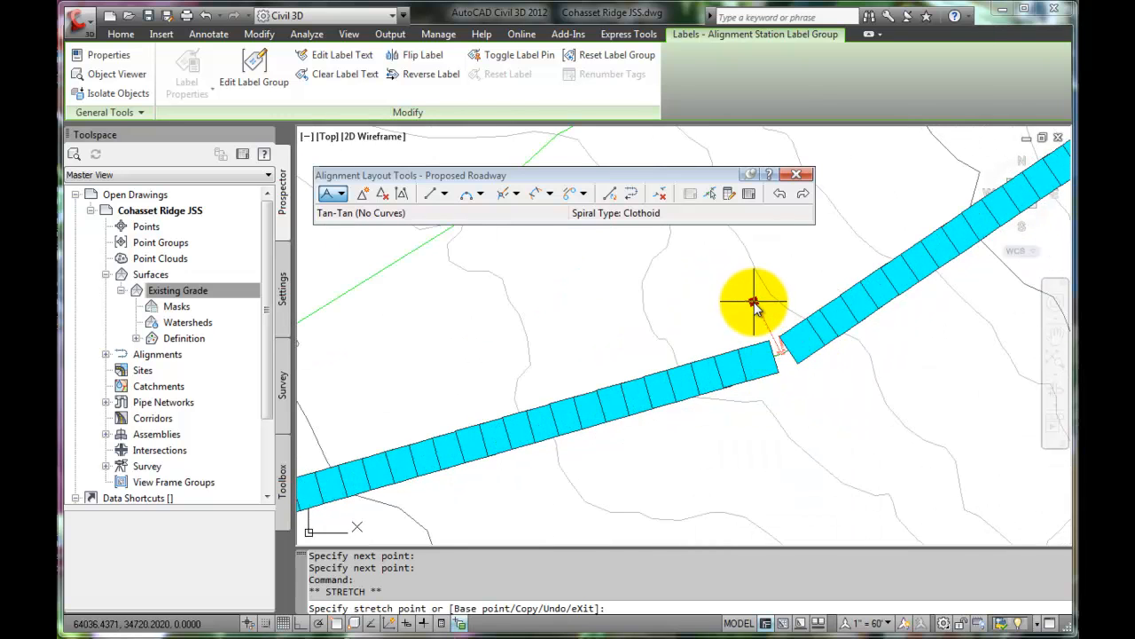
pyautogui.press('Escape')
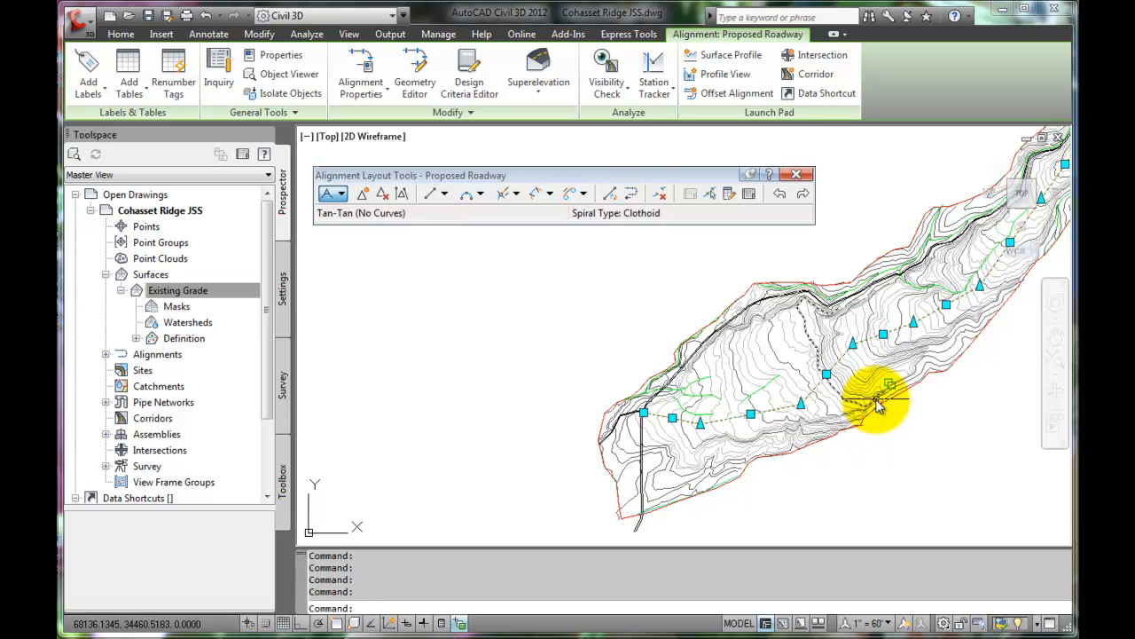
pyautogui.moveTo(878, 399)
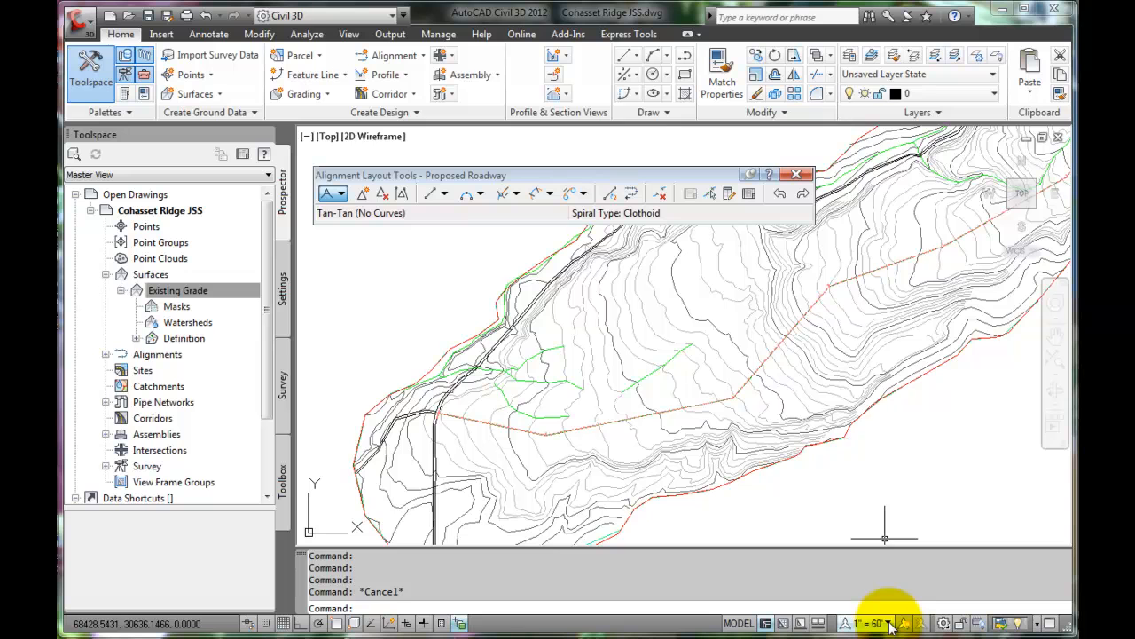
# Switch the annotation scale to 1" = 500' from the status bar
pyautogui.click(881, 622)
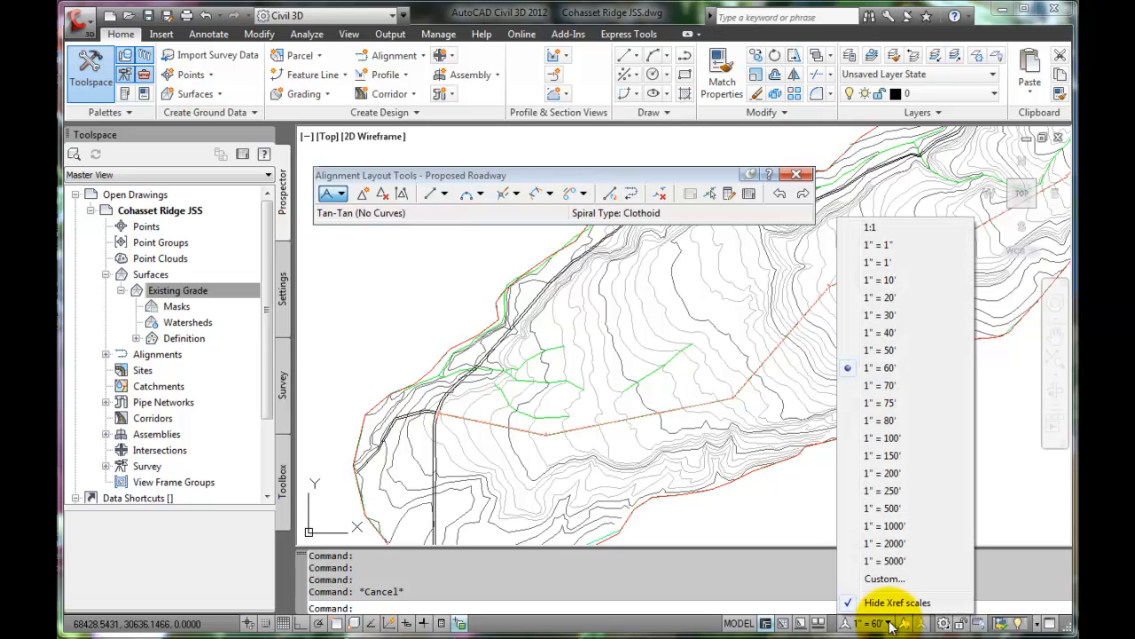
pyautogui.moveTo(902, 349)
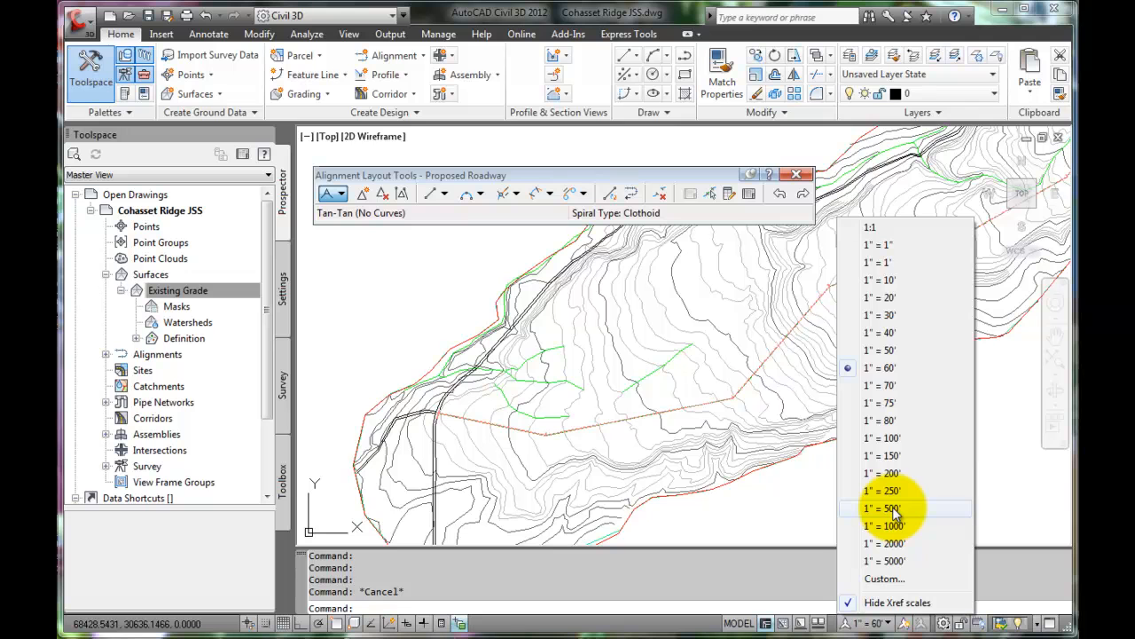
pyautogui.click(880, 508)
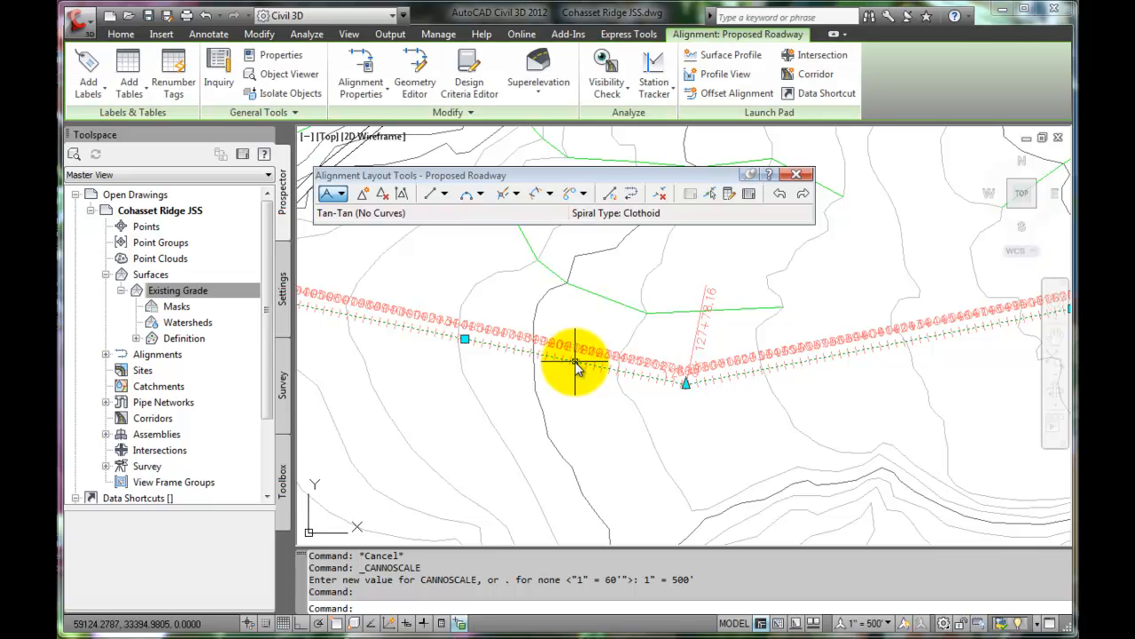
# Open Edit Alignment Labels for Proposed Roadway from its right-click menu
pyautogui.rightClick(576, 368)
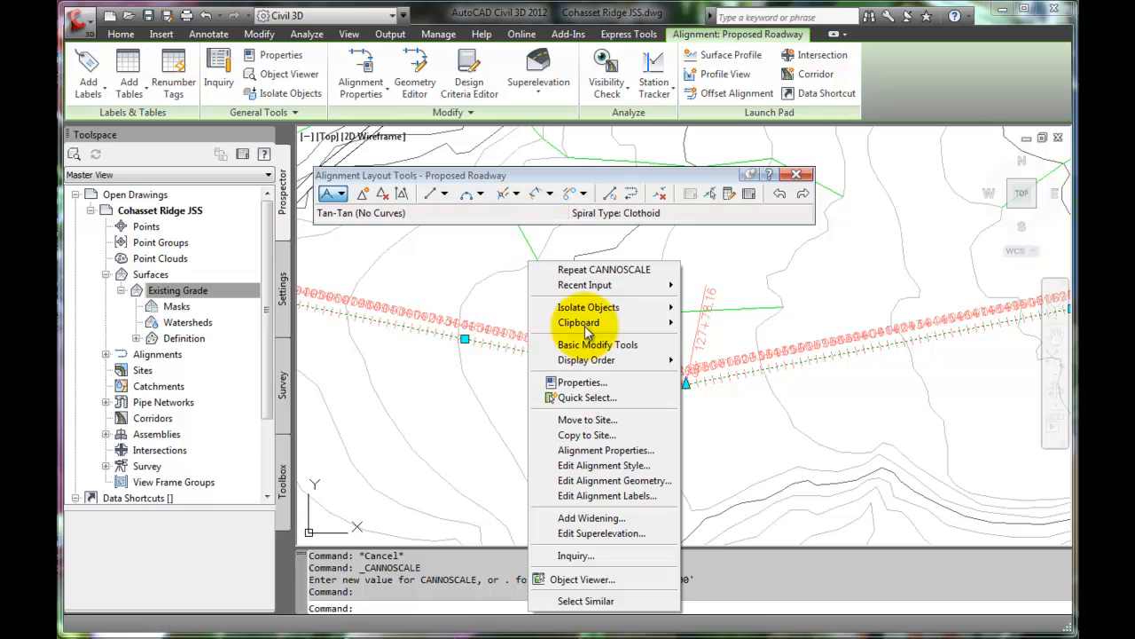
pyautogui.moveTo(603, 495)
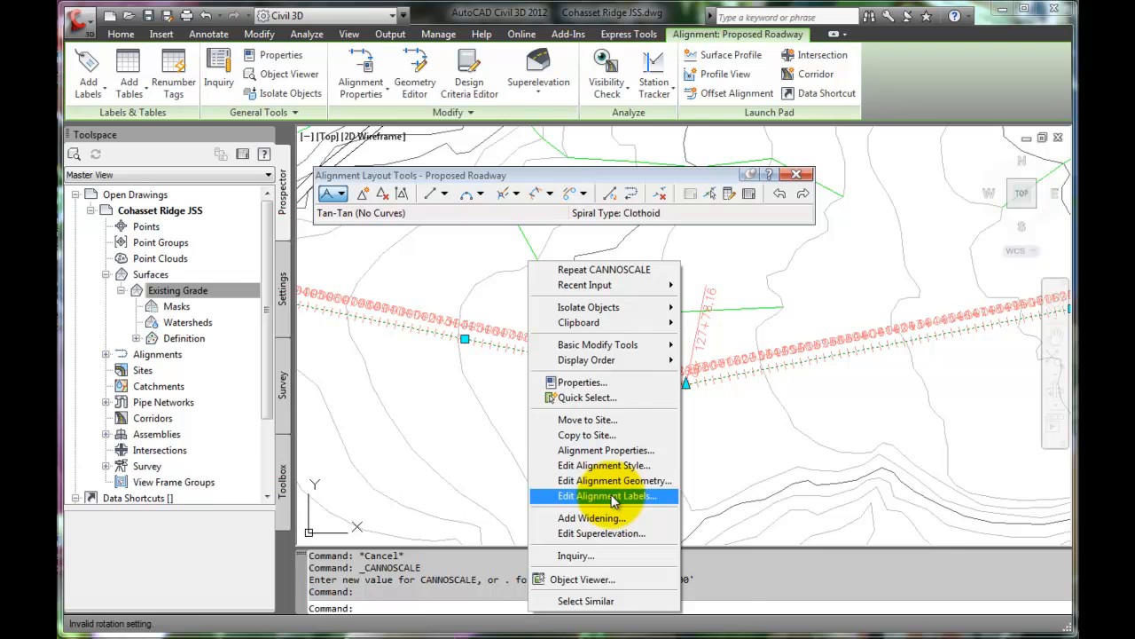
pyautogui.click(604, 495)
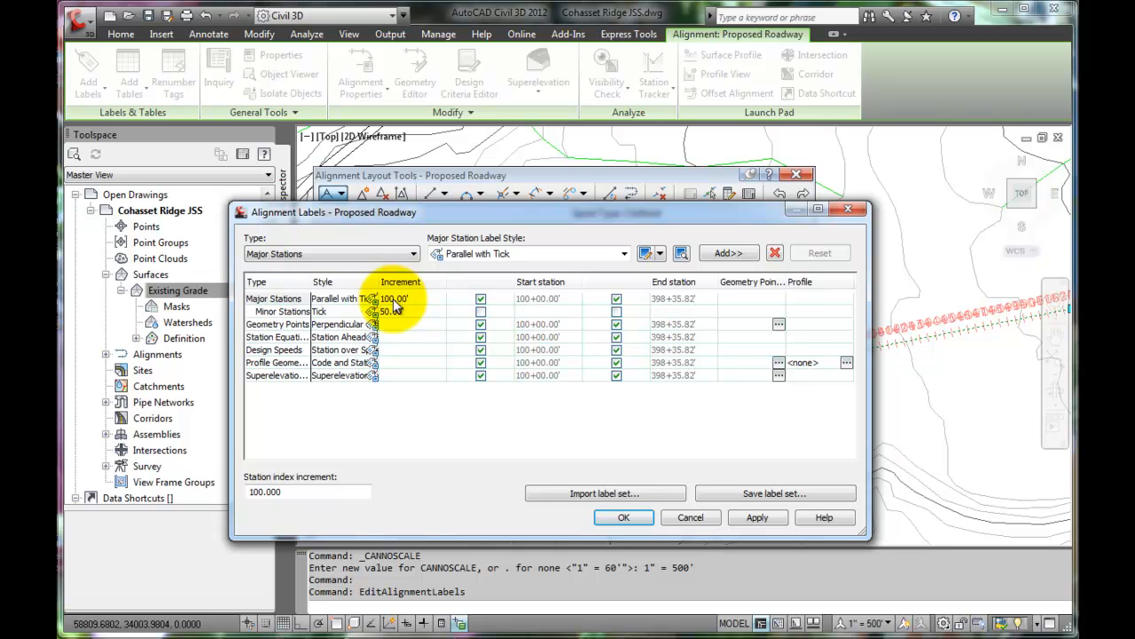
# Set the major station increment to 1000 and minor to 500, and apply
pyautogui.doubleClick(398, 298)
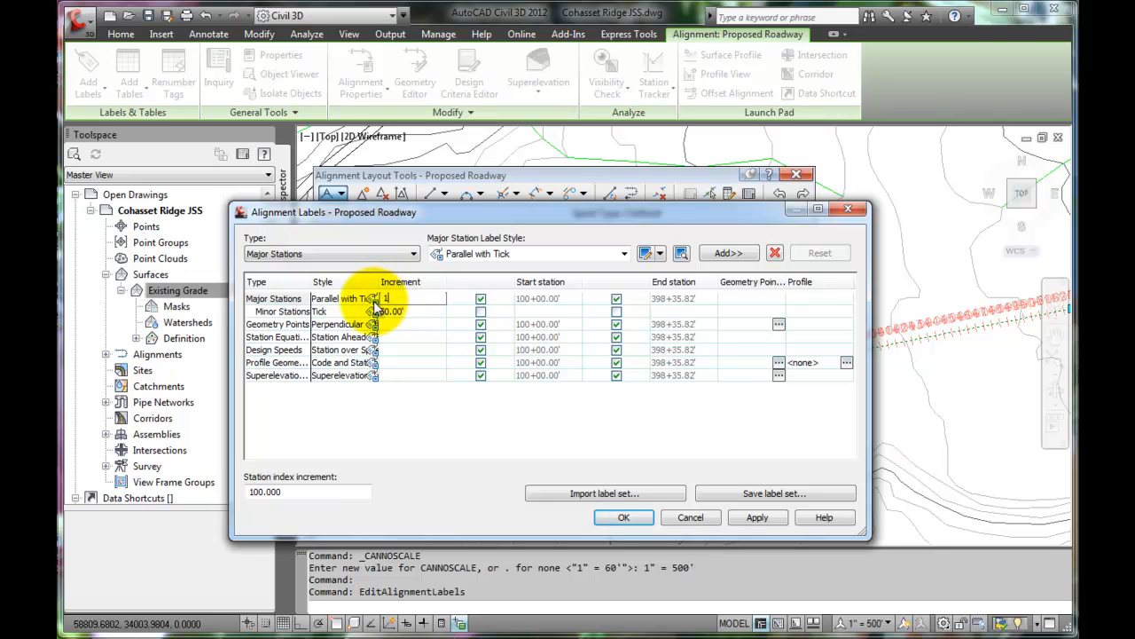
pyautogui.write("1000.00'")
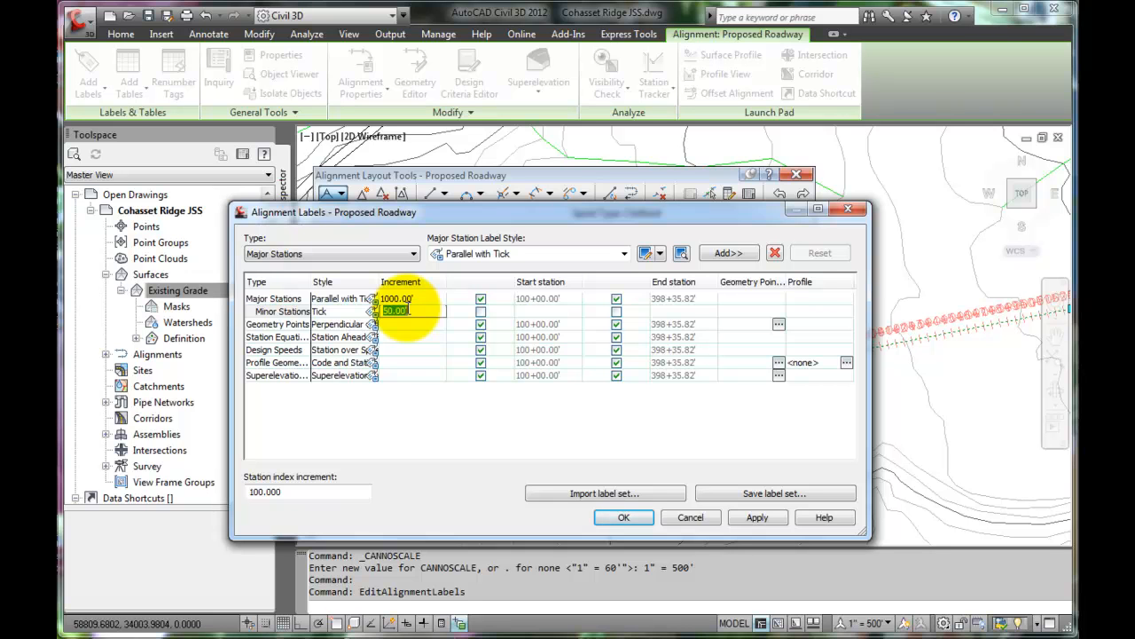
pyautogui.write('500')
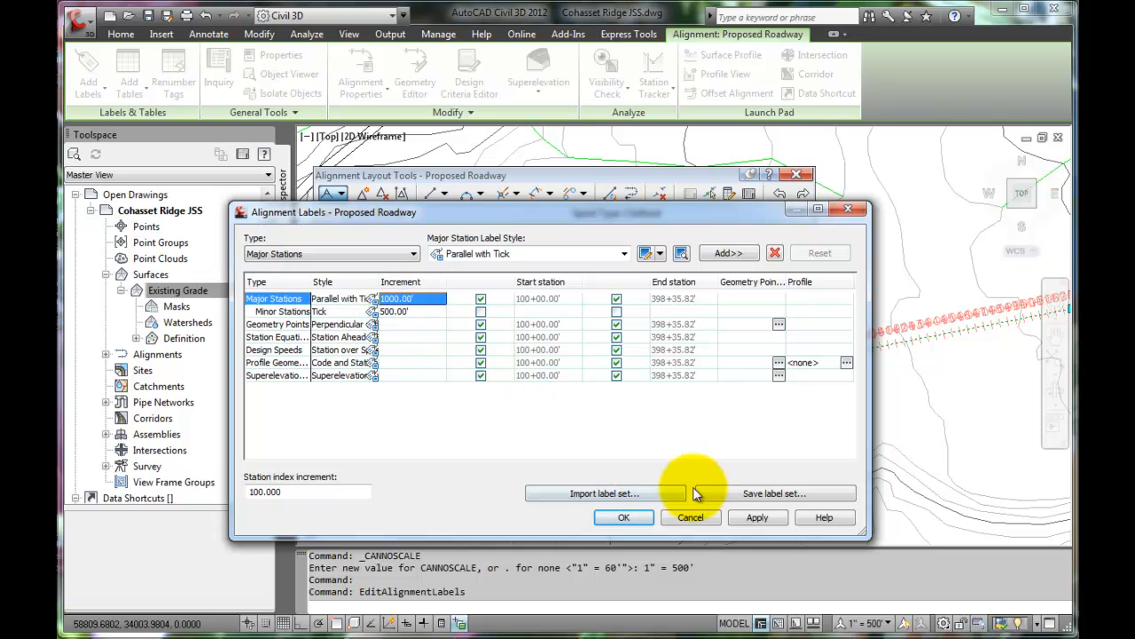
pyautogui.click(757, 517)
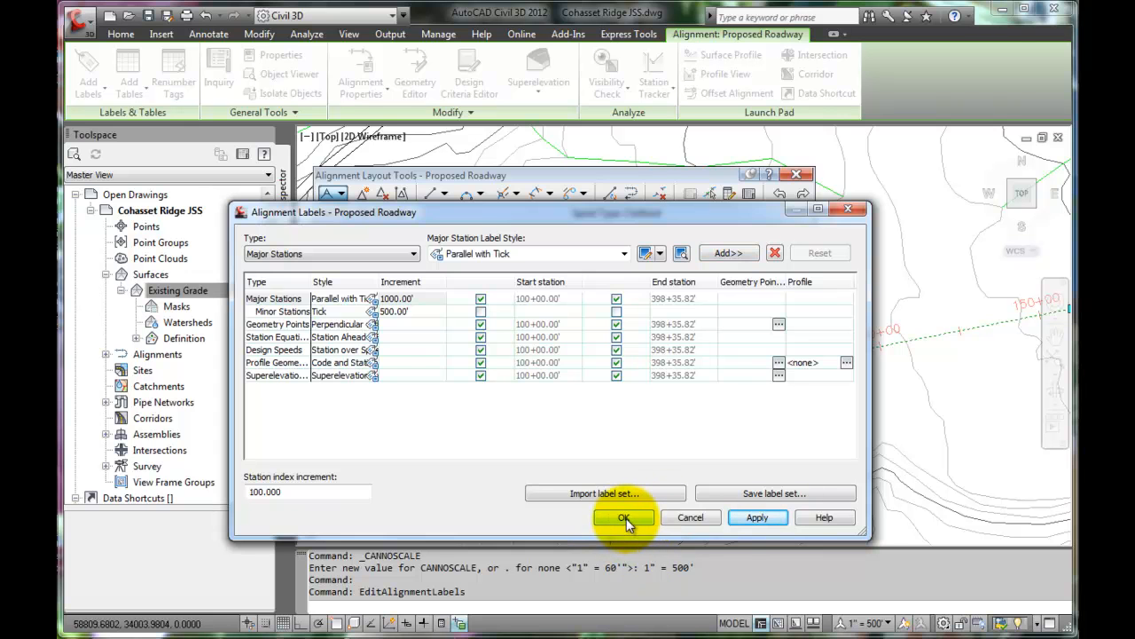
pyautogui.click(624, 518)
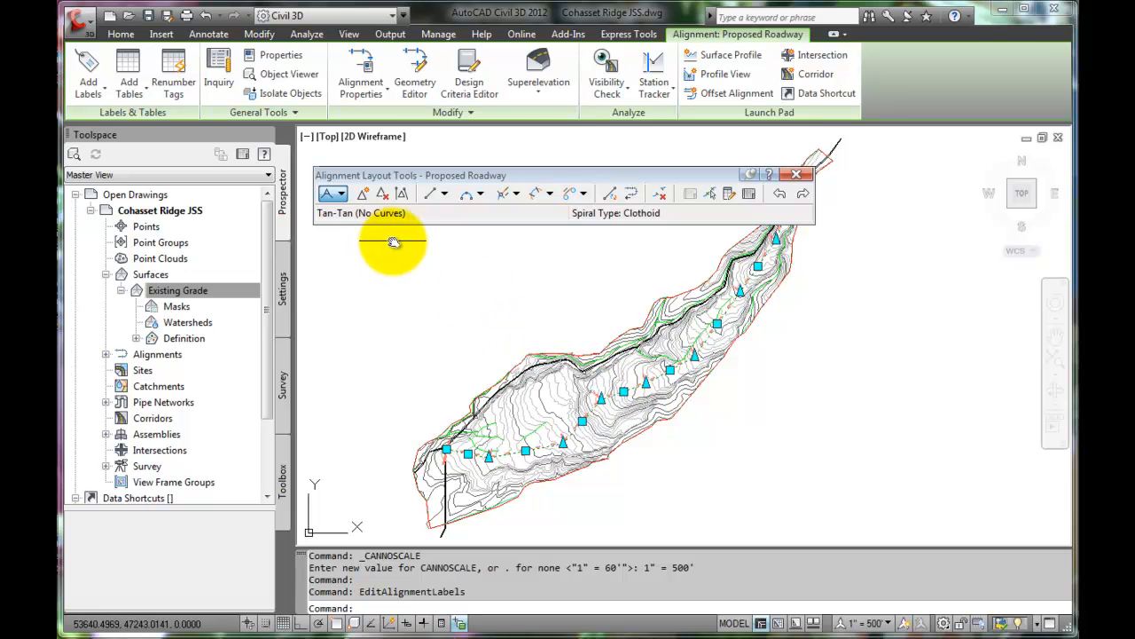
pyautogui.moveTo(396, 241)
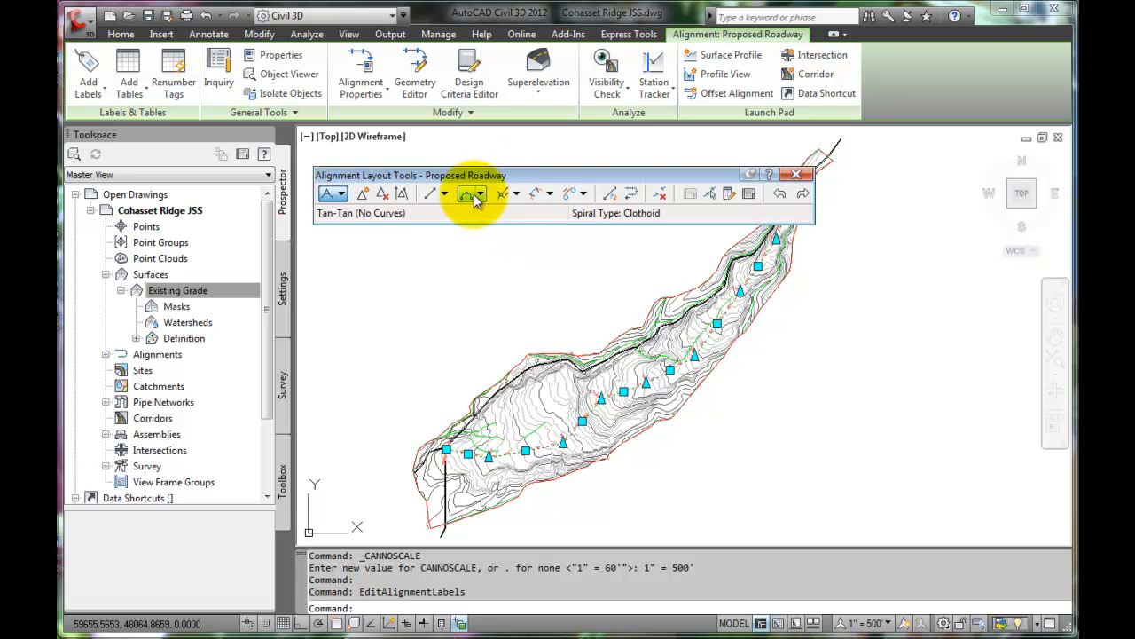
# Choose Free Curve Fillet (Between two entities, radius) from the curve dropdown
pyautogui.click(479, 193)
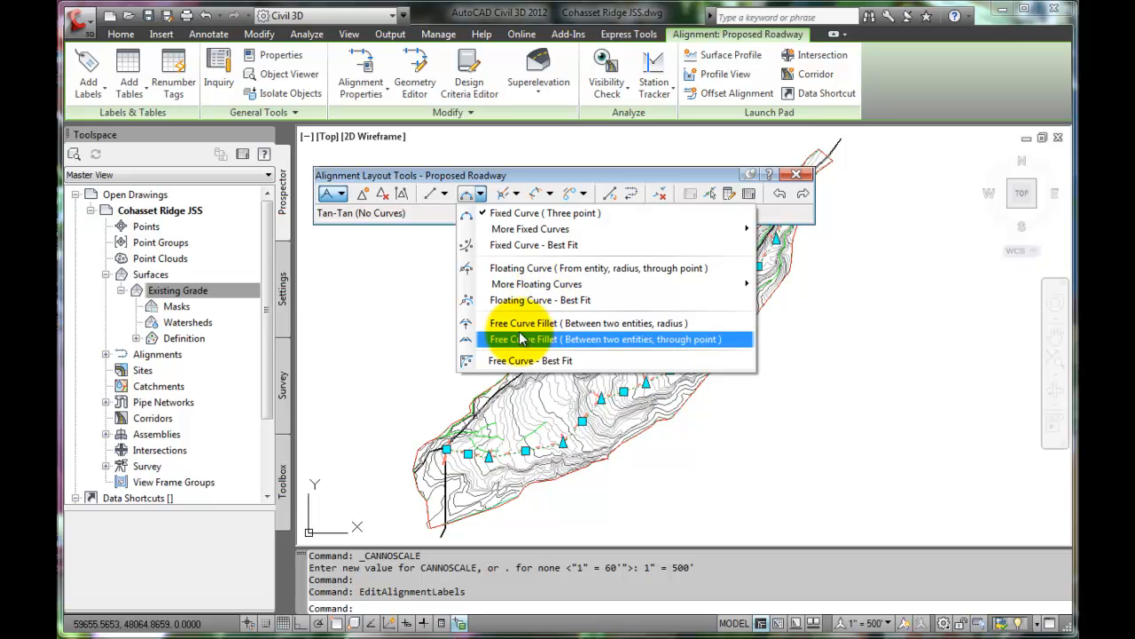
pyautogui.moveTo(530, 360)
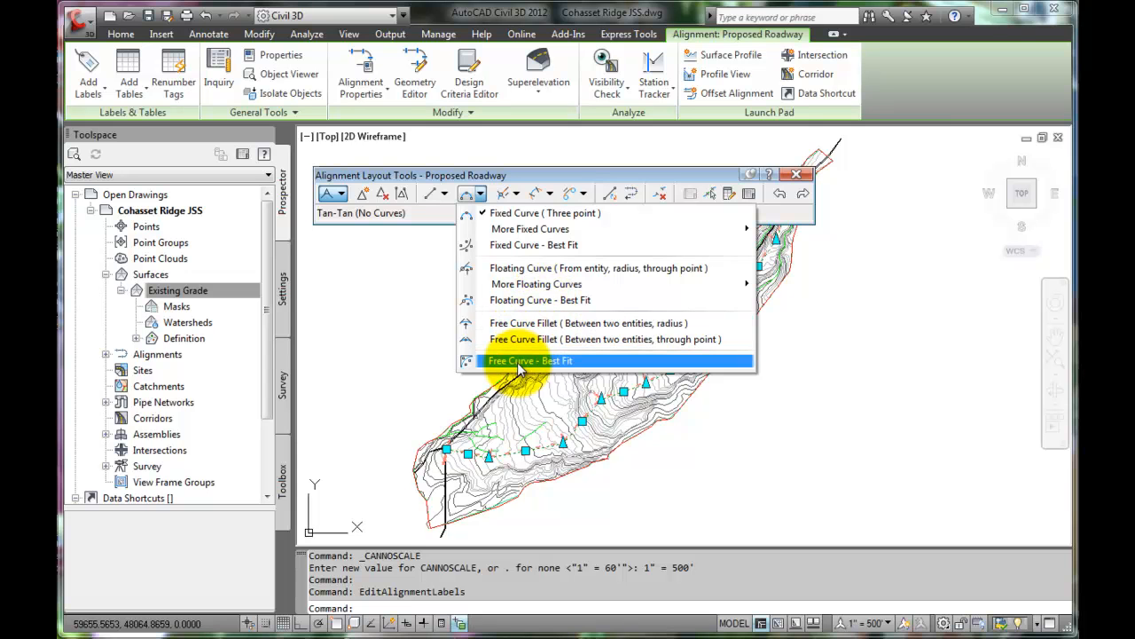
pyautogui.moveTo(530, 346)
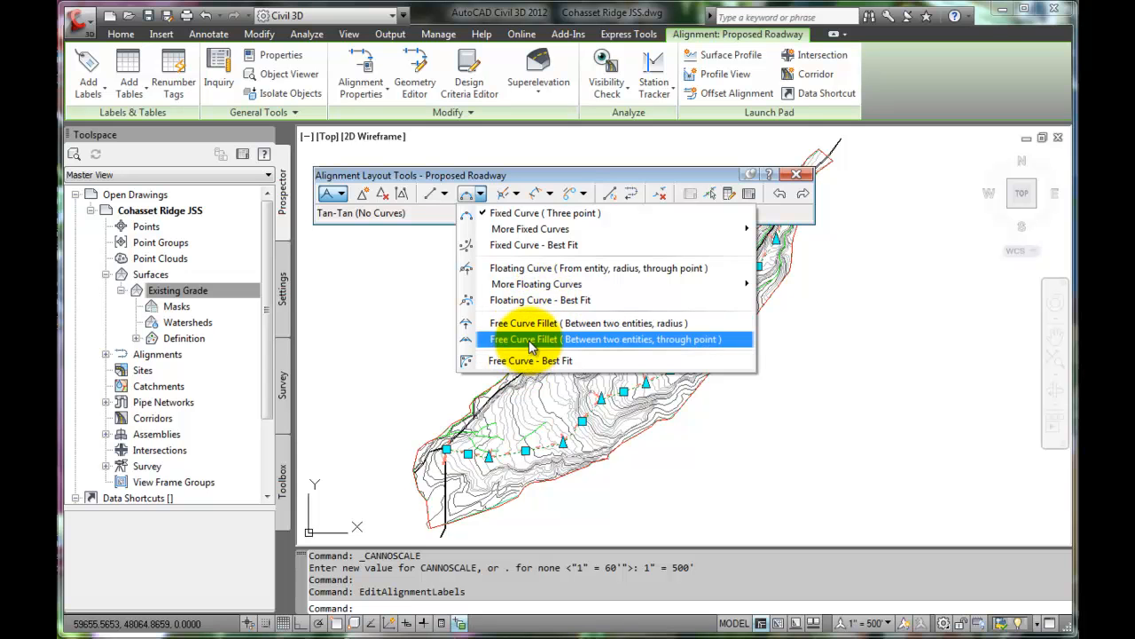
pyautogui.moveTo(532, 323)
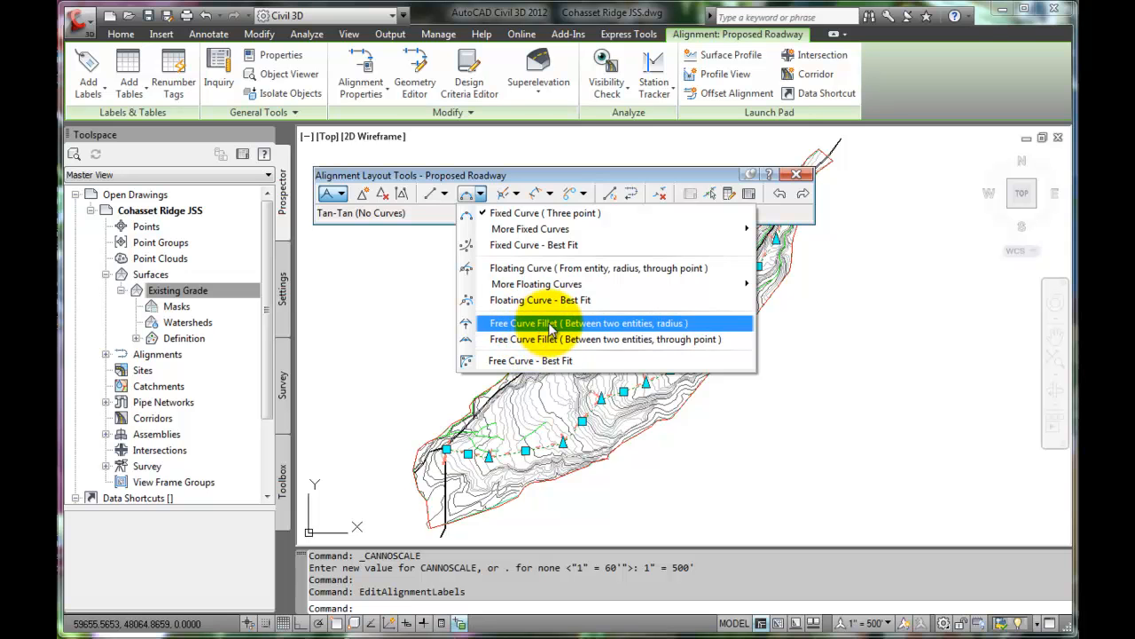
pyautogui.moveTo(635, 328)
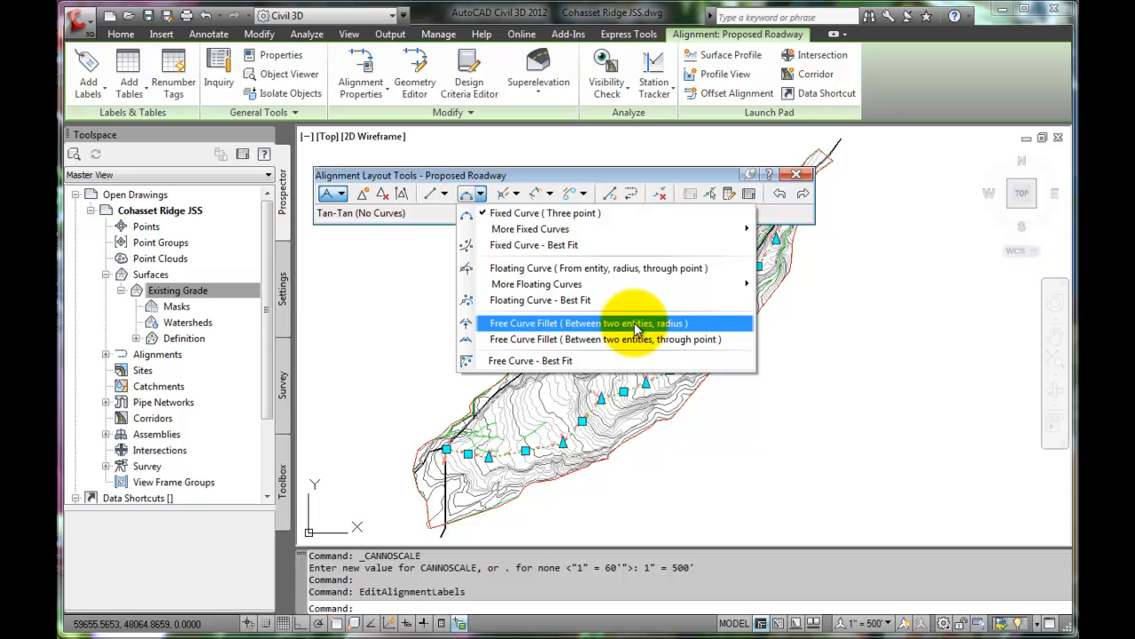
pyautogui.moveTo(674, 328)
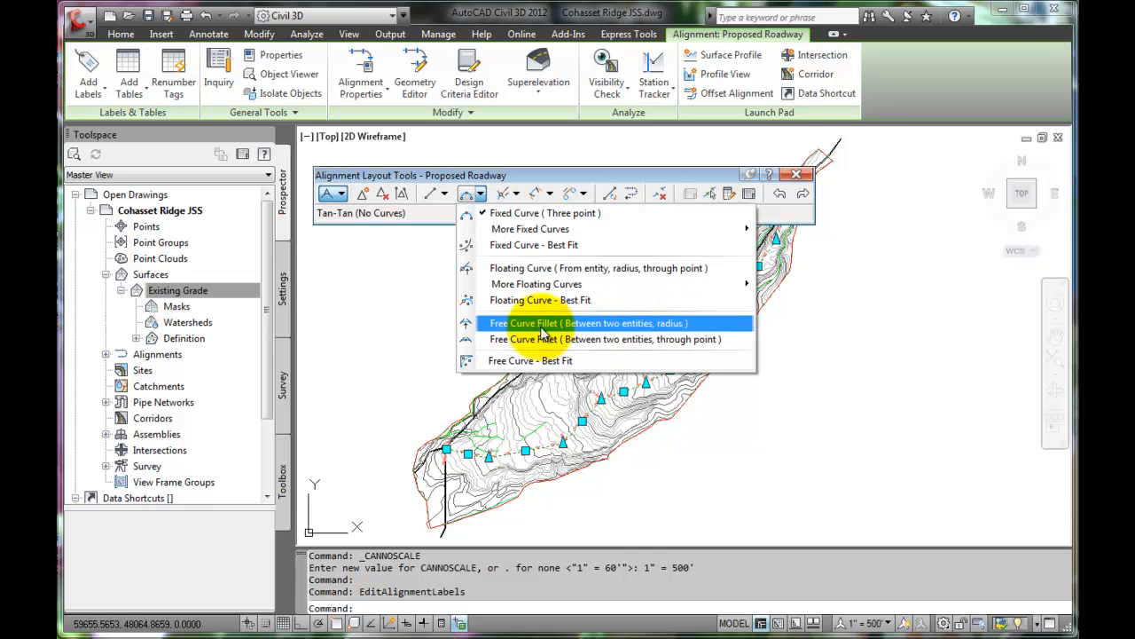
pyautogui.click(588, 323)
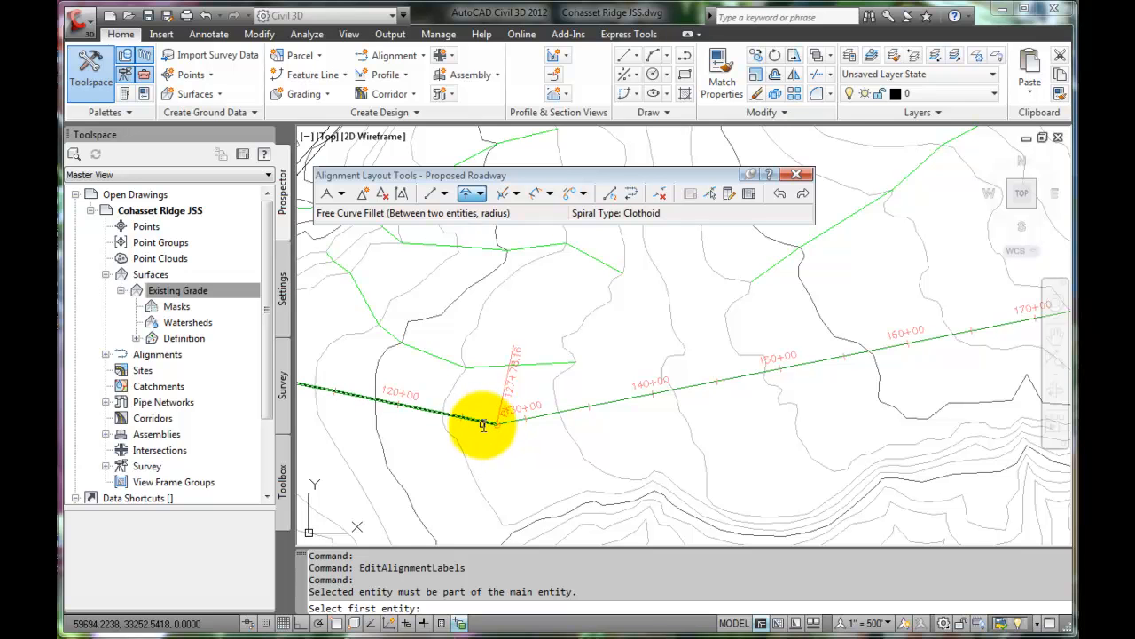
# Pick the tangents at the 130+00 bend and give the fillet a 2000-ft radius
pyautogui.click(484, 424)
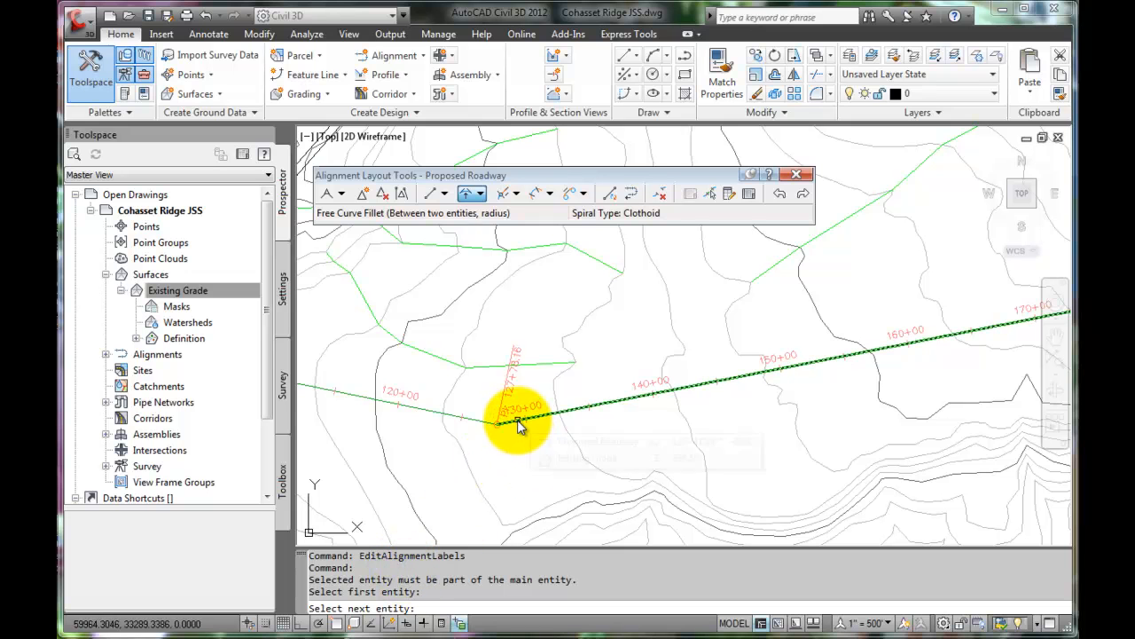
pyautogui.moveTo(519, 423)
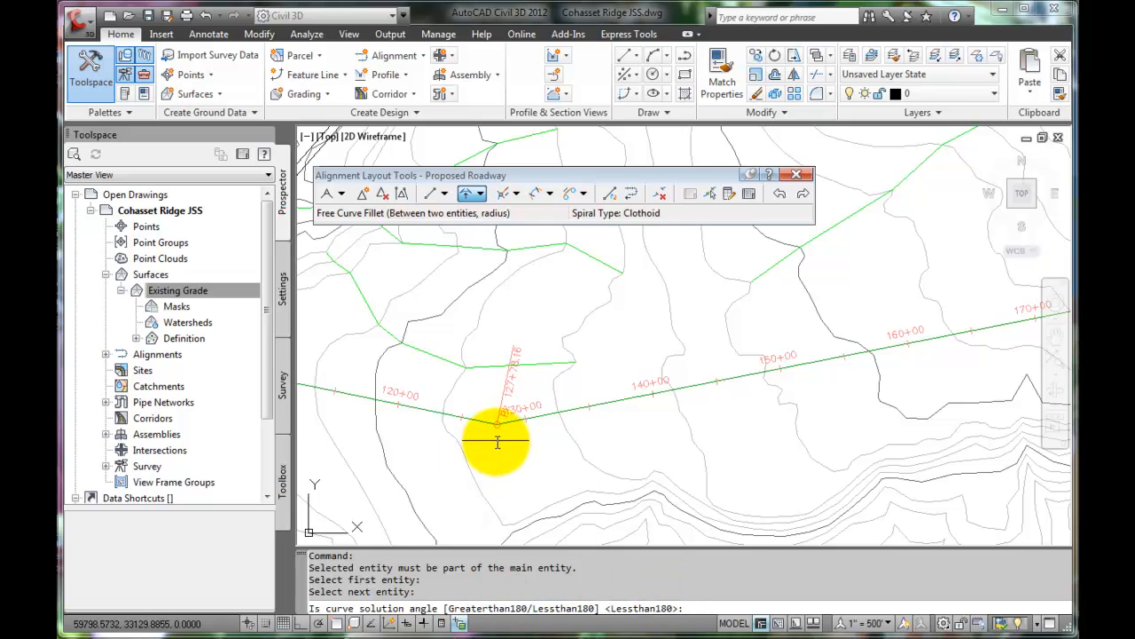
pyautogui.moveTo(508, 448)
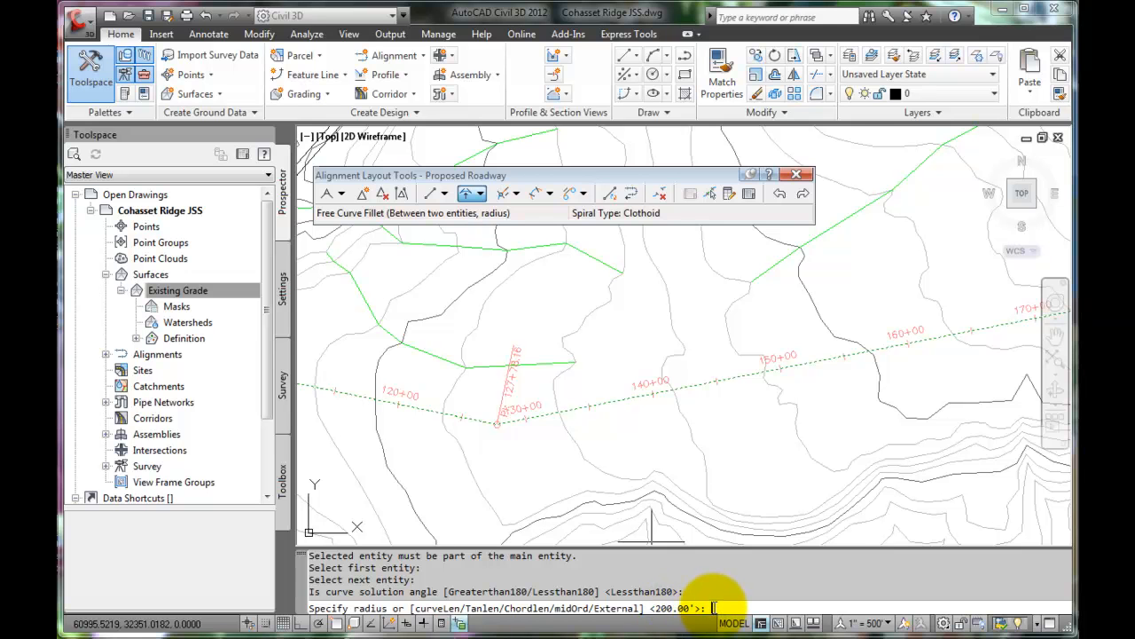
pyautogui.write('2000')
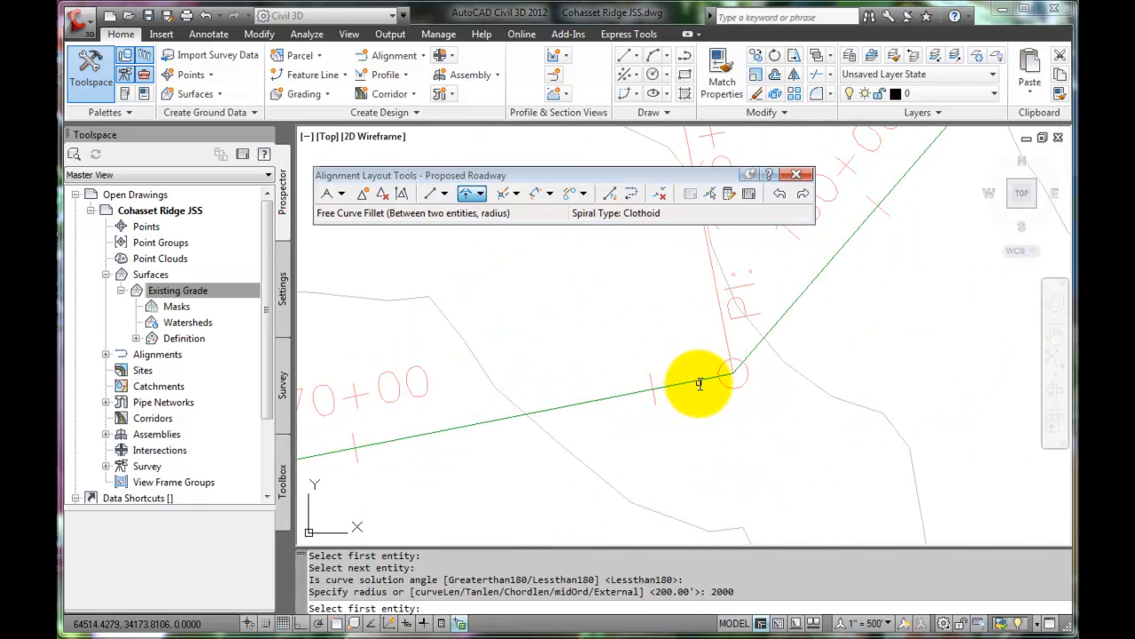
# Pick the tangents at the 176+00 bend and give the fillet a 5000-ft radius
pyautogui.click(699, 383)
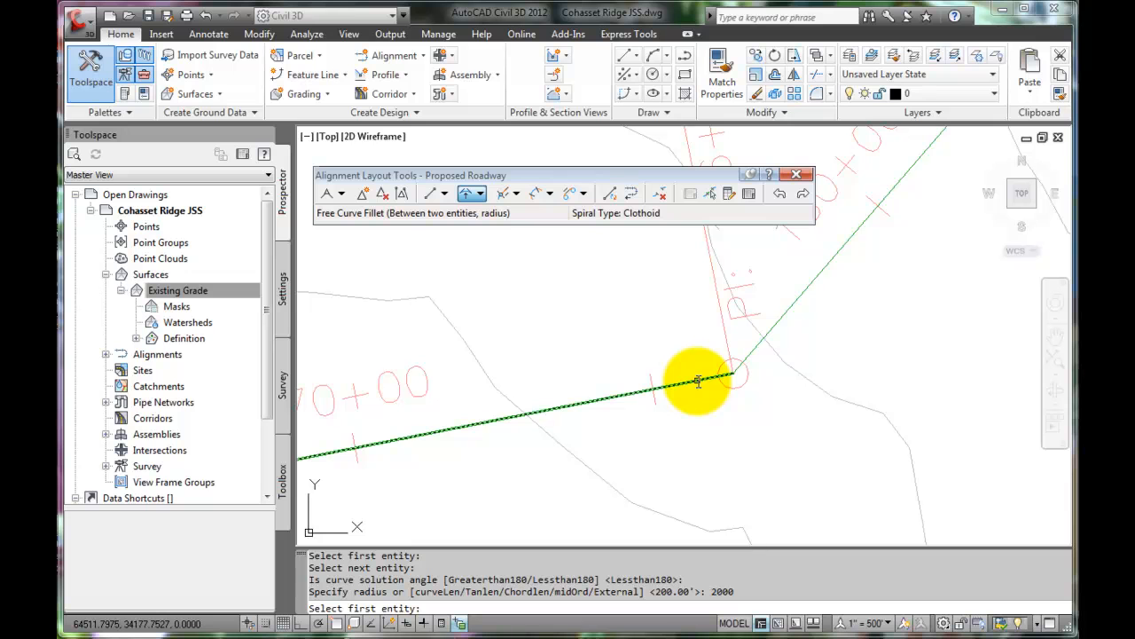
pyautogui.moveTo(699, 381)
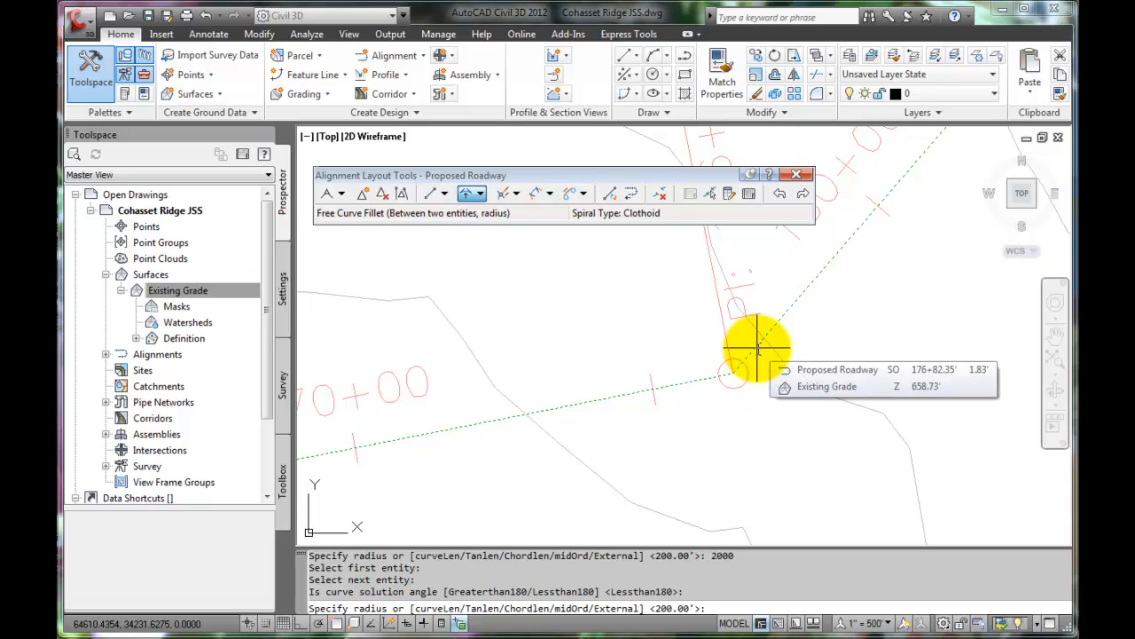
pyautogui.moveTo(811, 422)
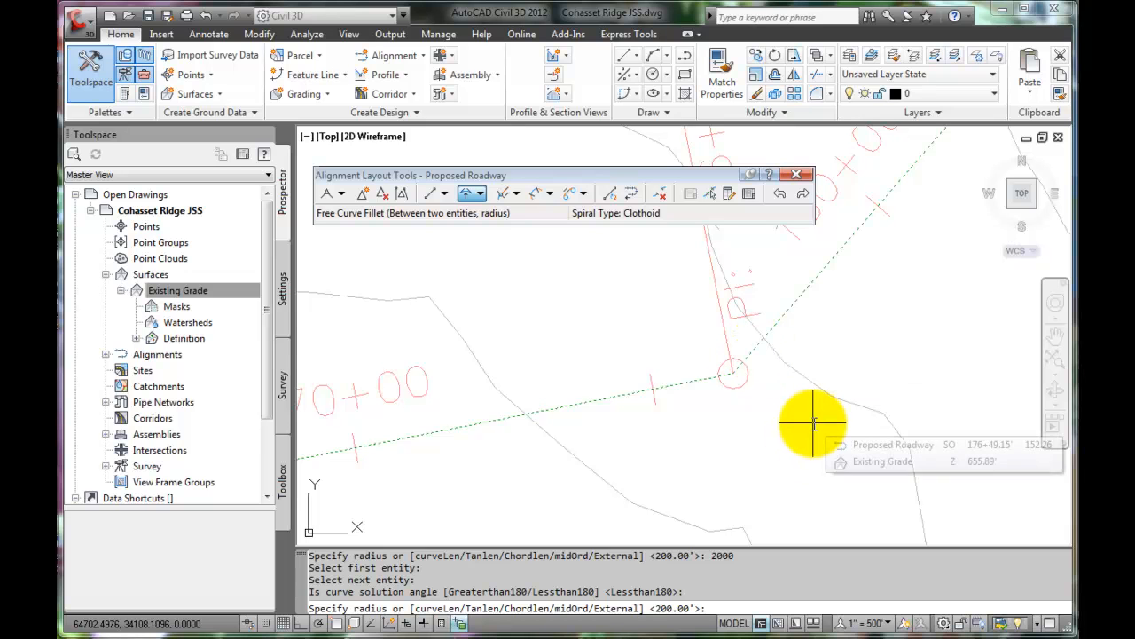
pyautogui.write('5000')
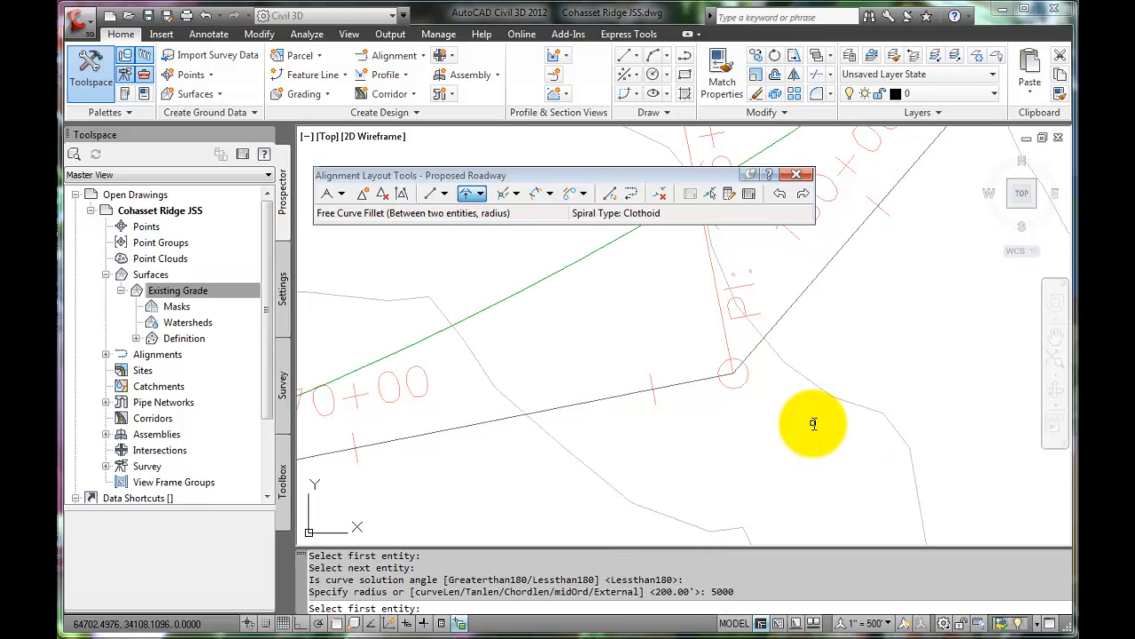
pyautogui.moveTo(775, 289)
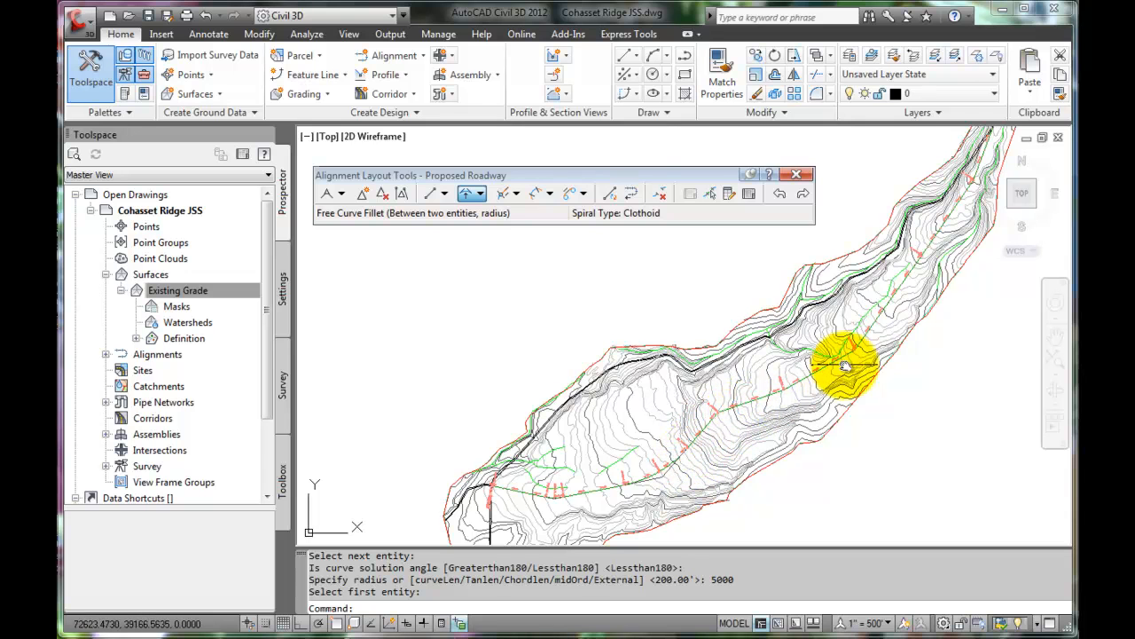
pyautogui.moveTo(851, 353)
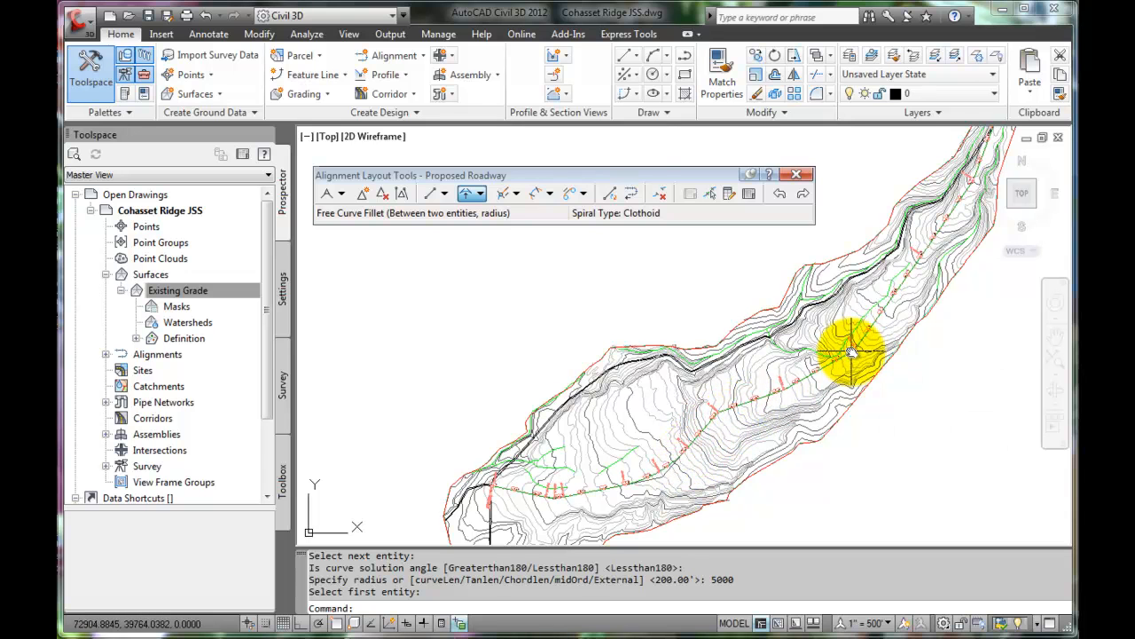